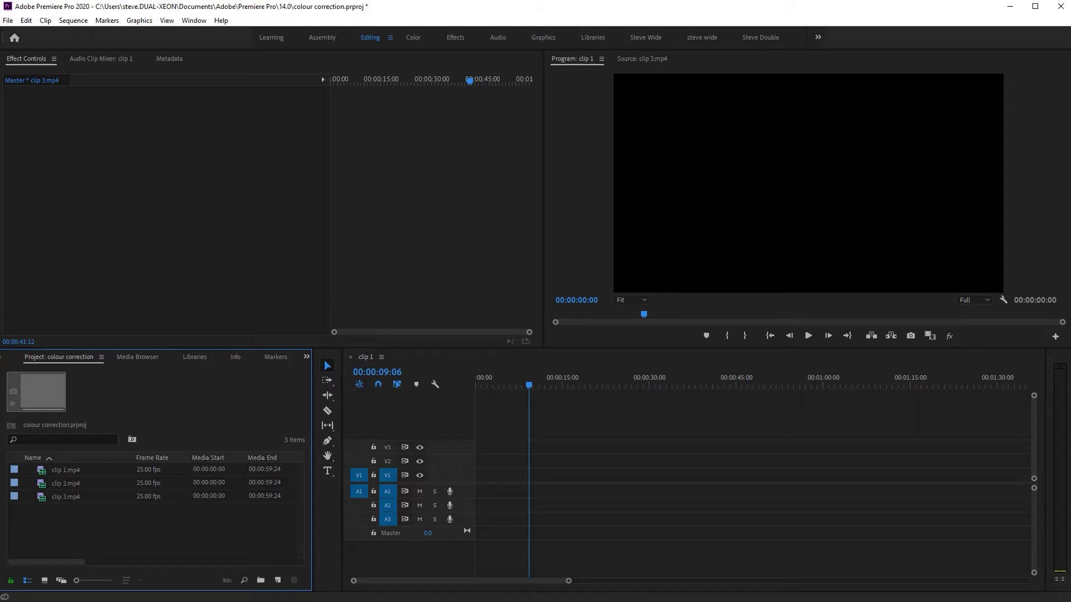
mouse_move(143, 547)
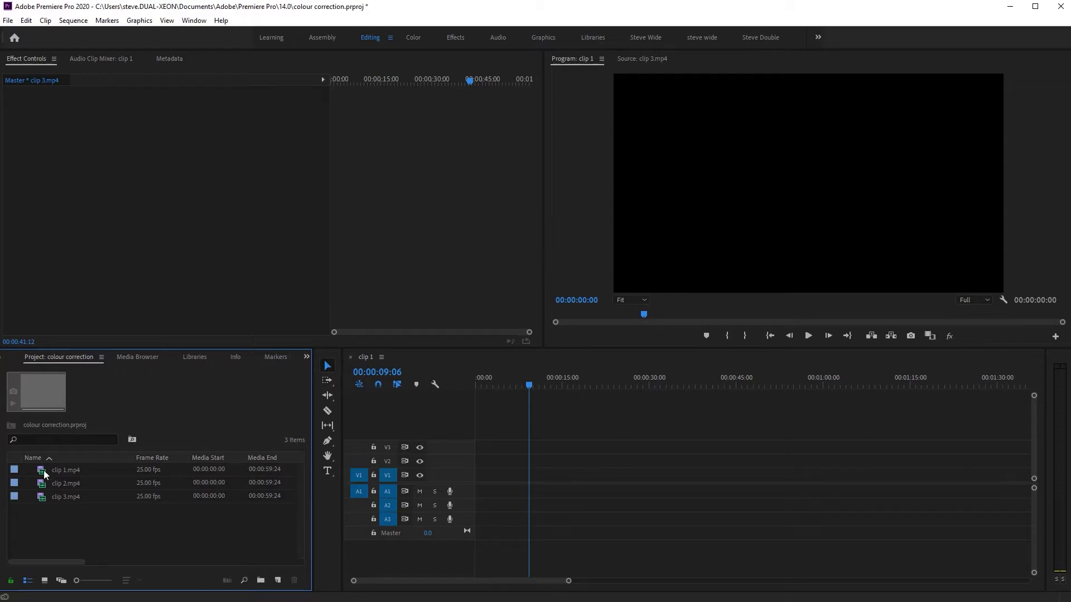
Put clip 1.mp4 on V1 of the sequence and show the Effects list
click(66, 484)
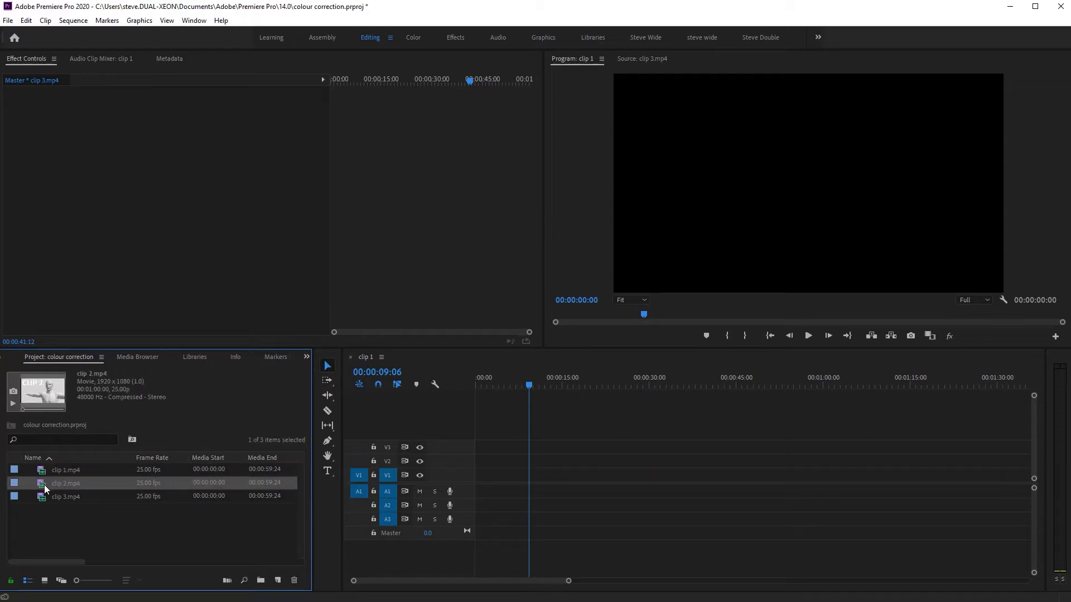
click(65, 496)
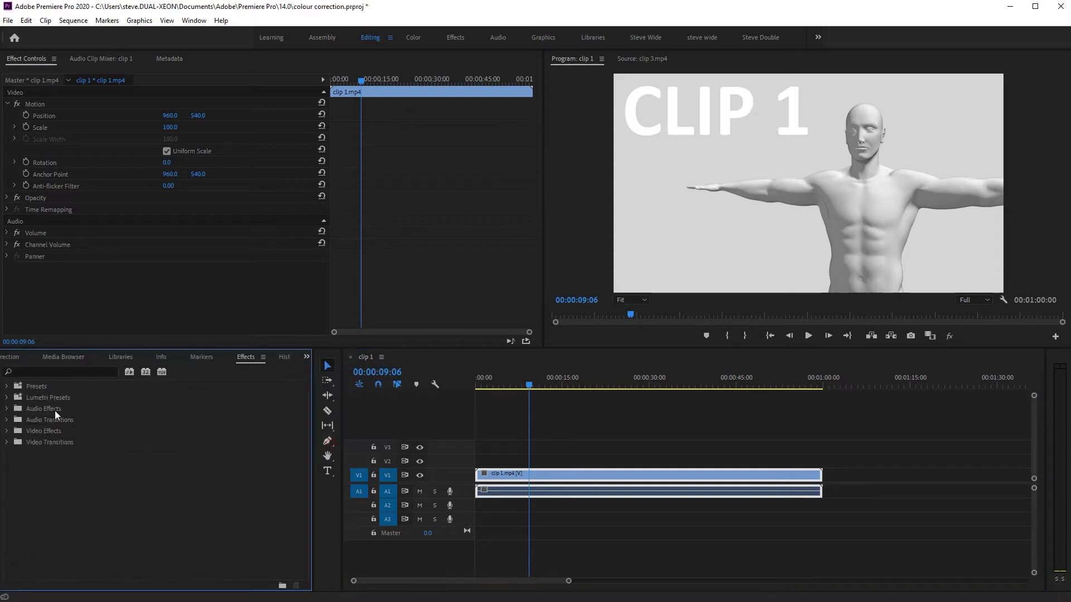
mouse_move(129, 371)
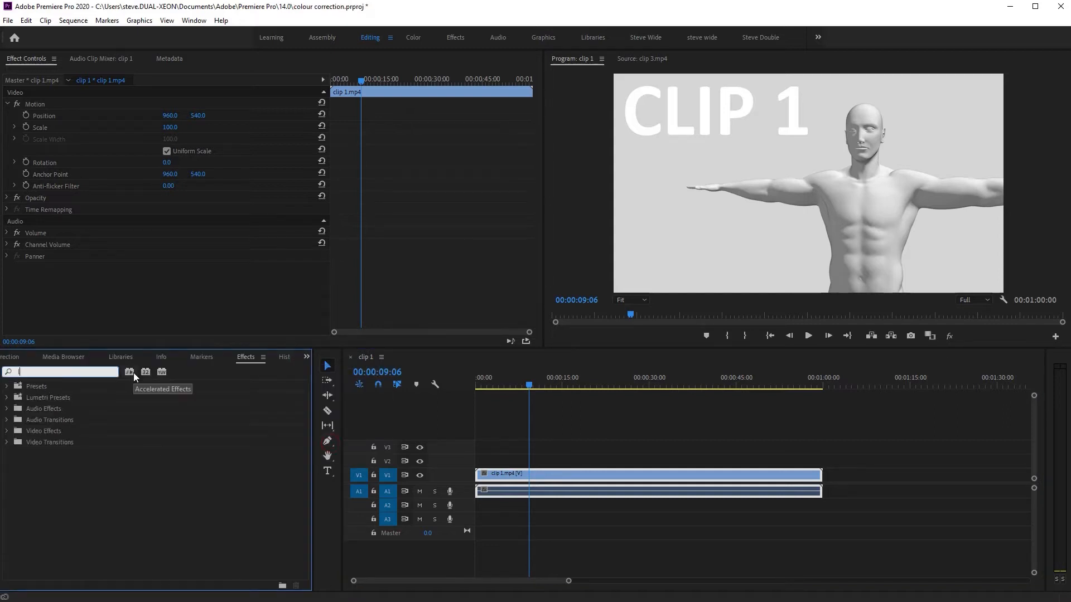
Search 'lumet' and apply Lumetri Color to clip 1, warming it with Temperature 300
text(lumet)
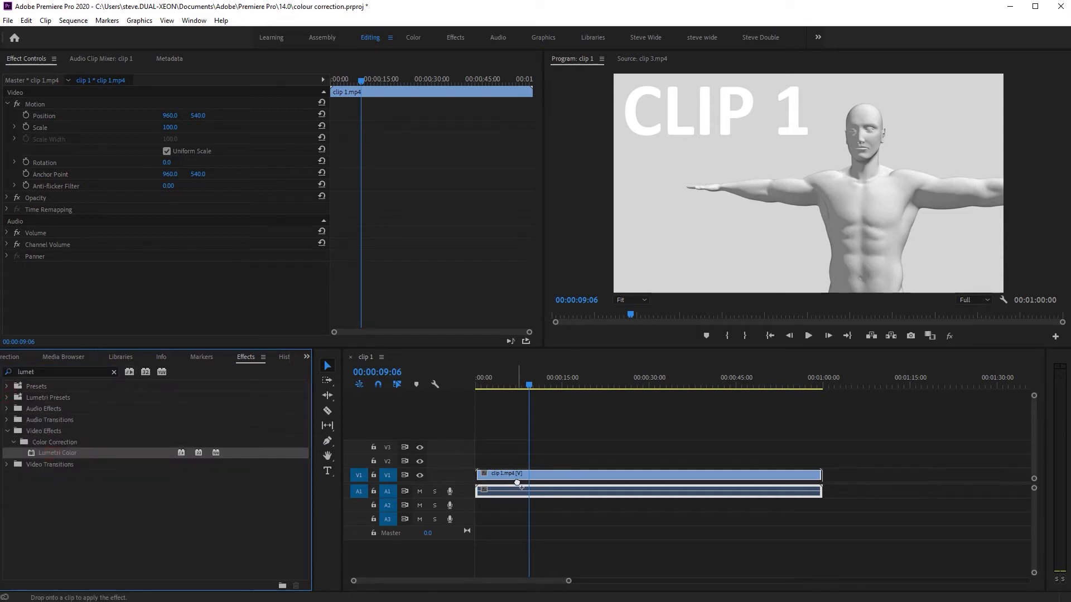
drag(58, 453, 515, 473)
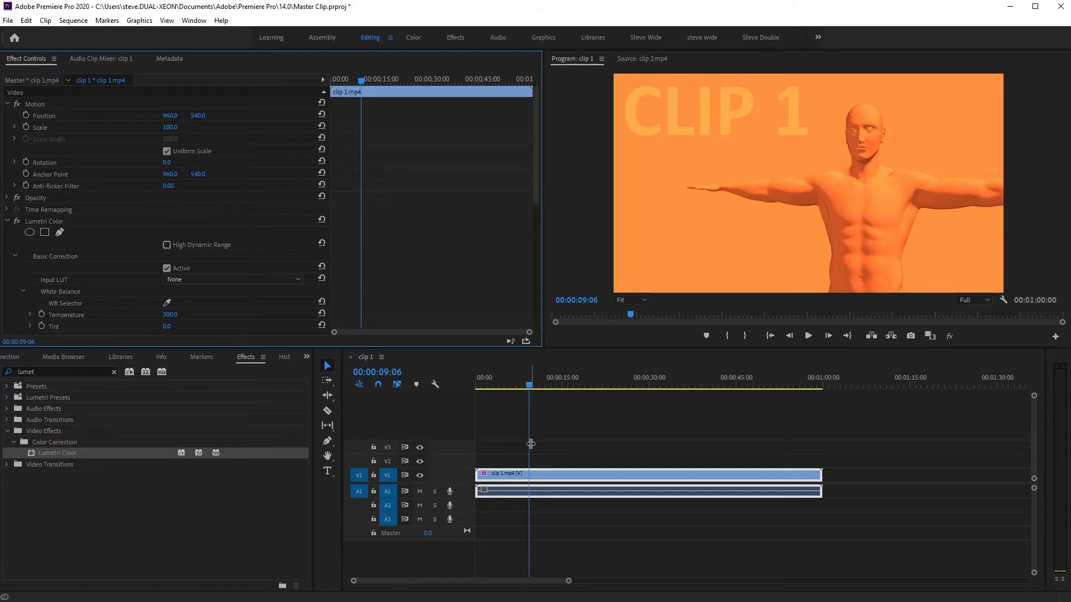
Razor-cut clip 1 into four pieces and ripple-trim one piece to close its gap
click(328, 410)
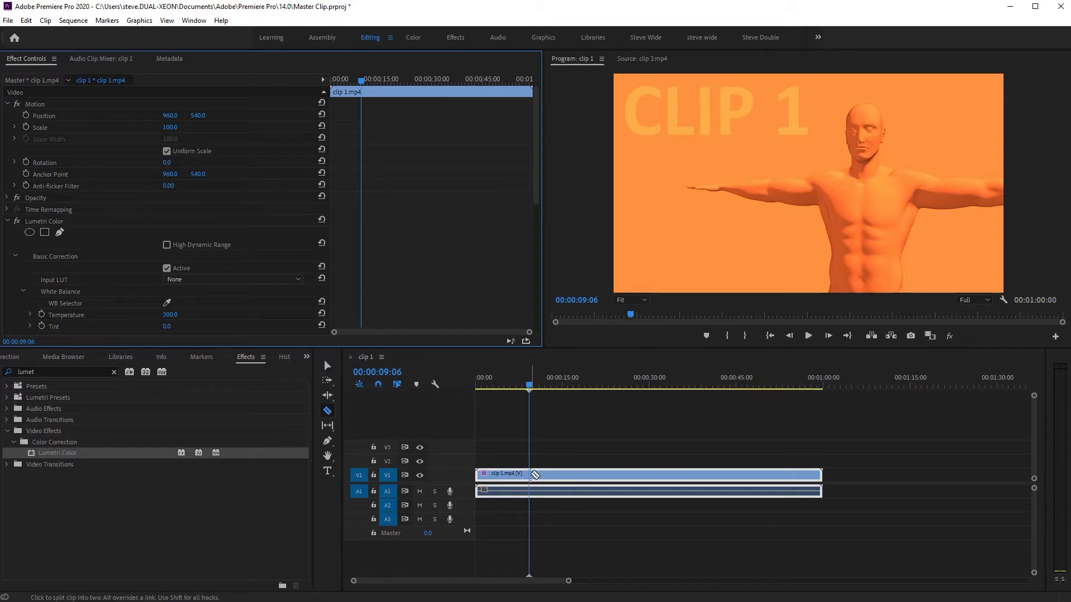
click(530, 474)
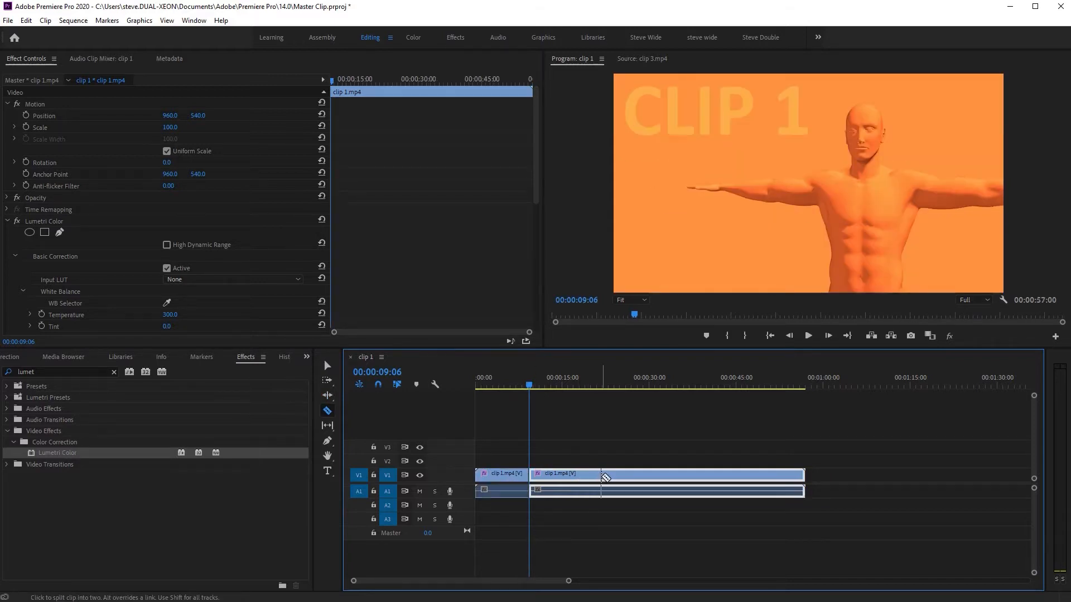
click(601, 474)
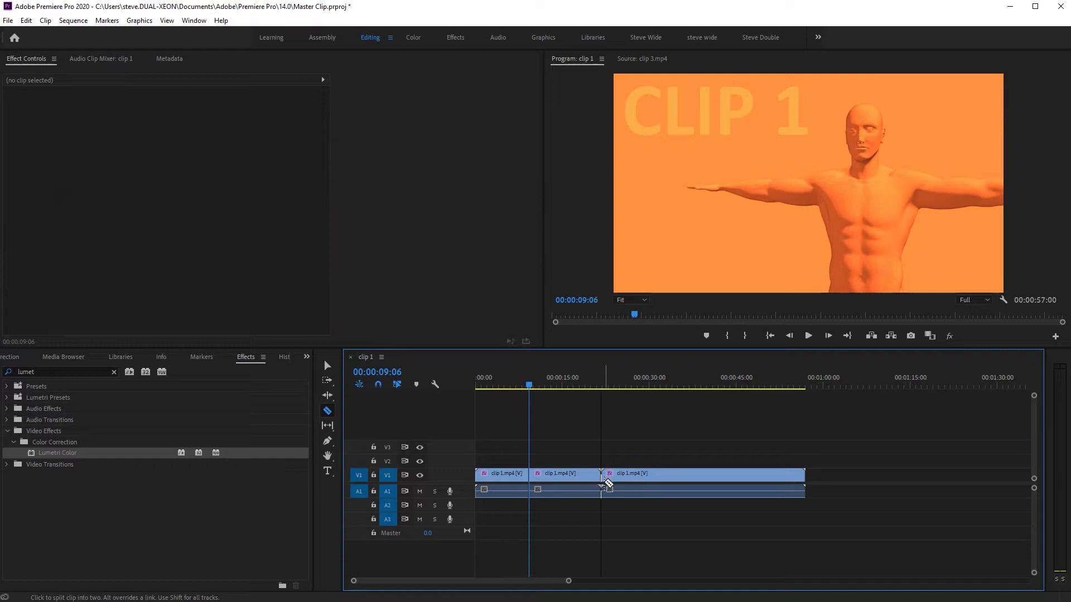
drag(601, 473, 623, 473)
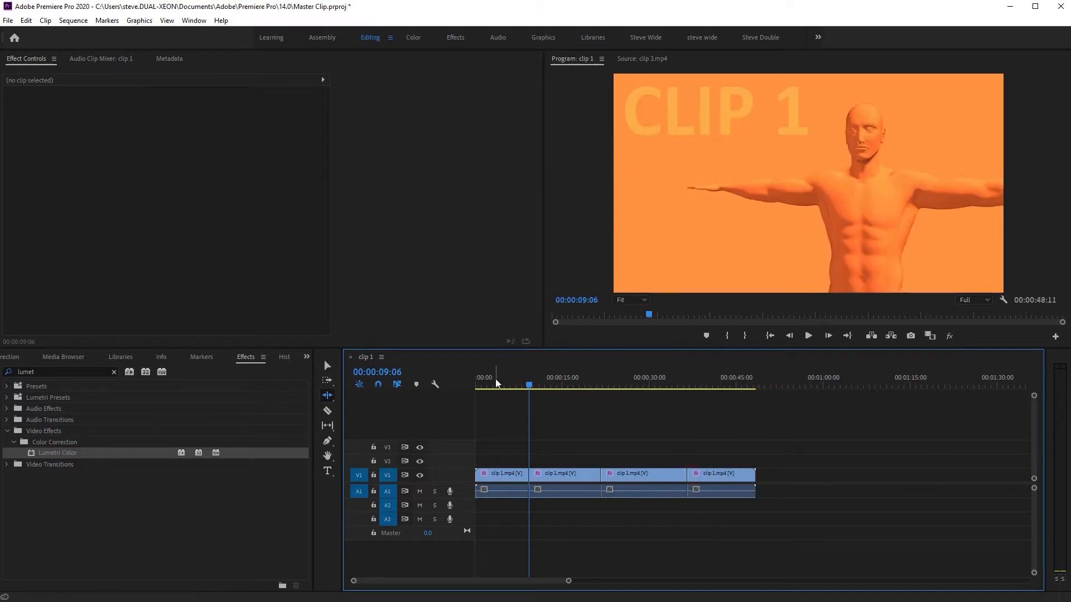
click(710, 386)
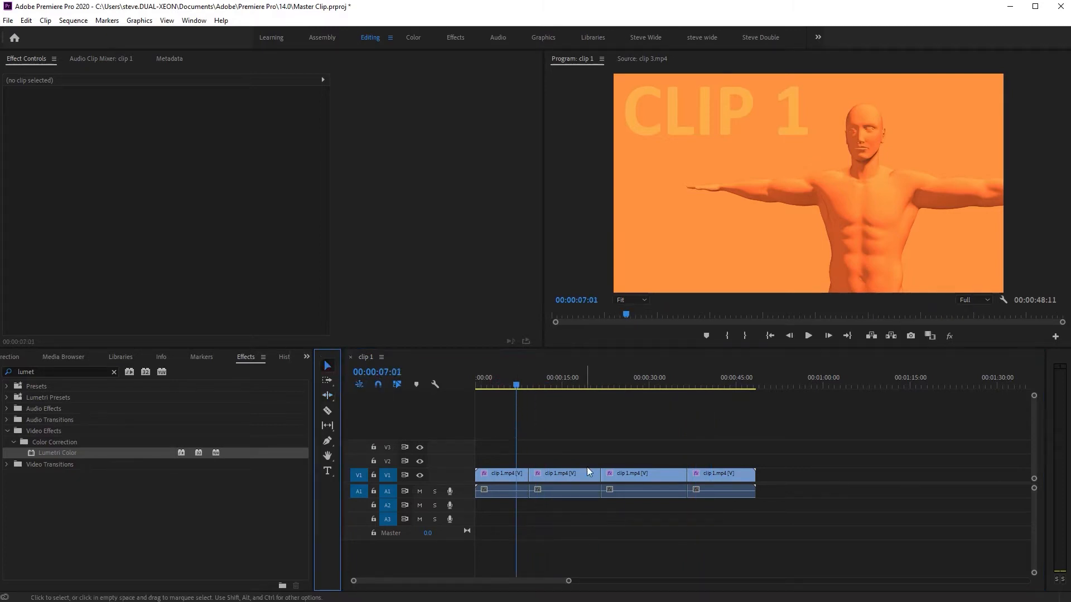
Select the last clip 1 piece at 00:00:45:03 to view its Effect Controls
click(501, 474)
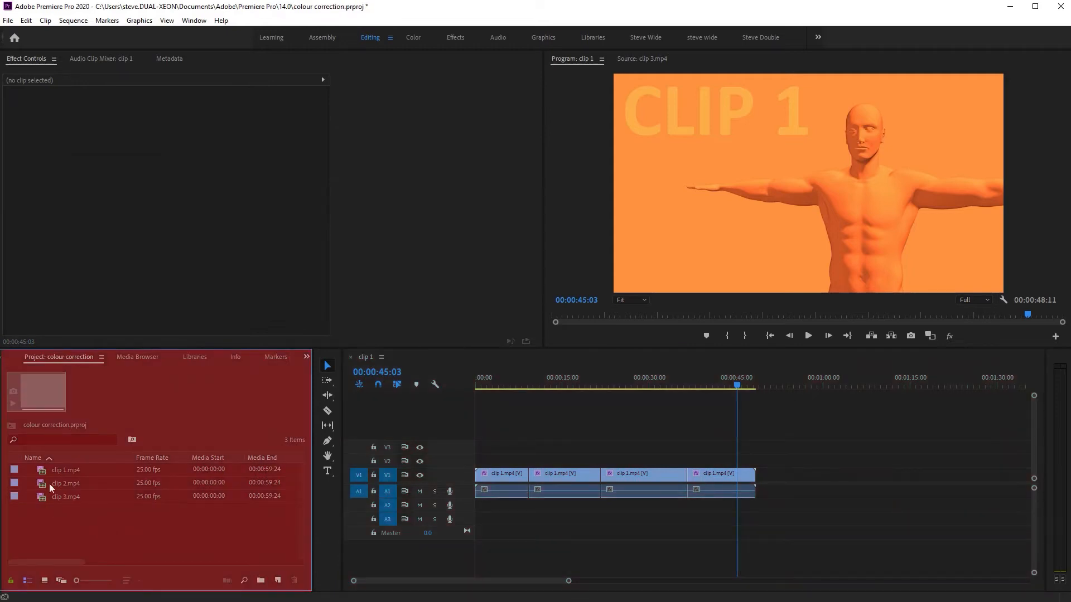
mouse_move(41, 474)
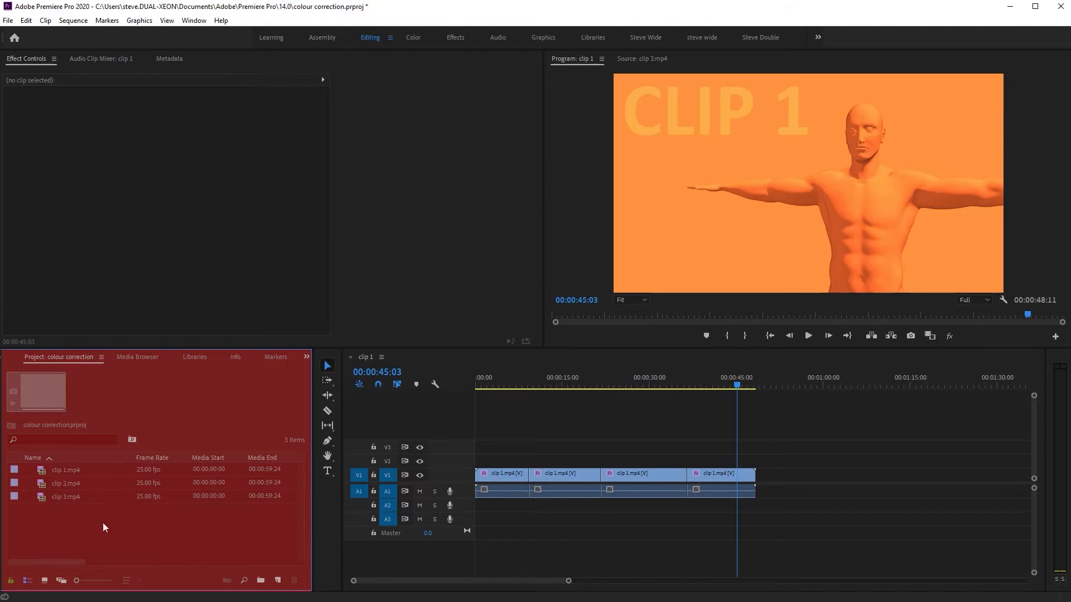
mouse_move(129, 509)
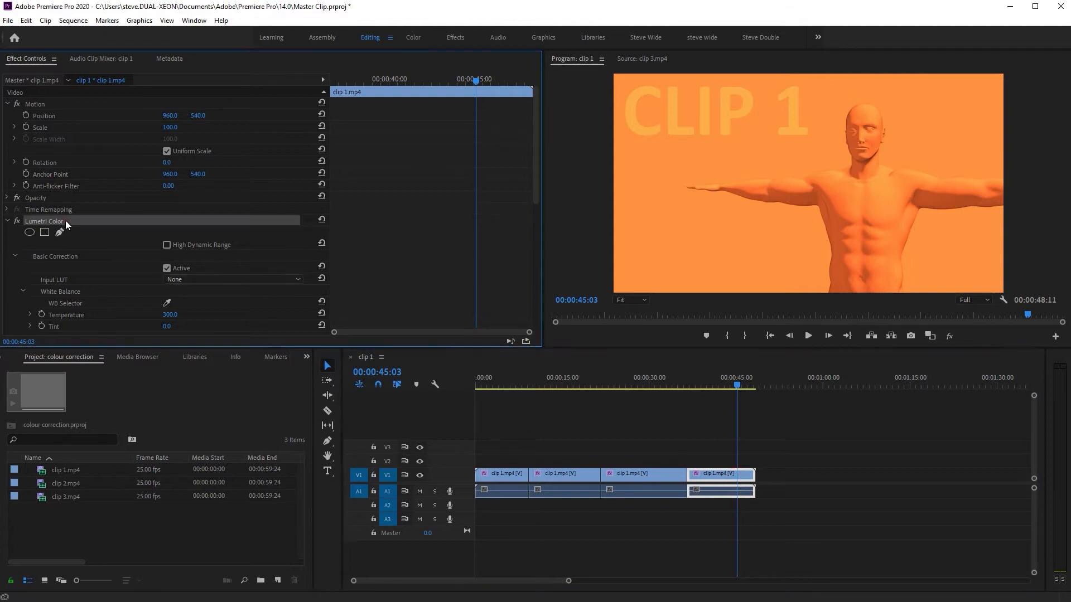
Delete Lumetri Color from clip 1 and select the first ungraded piece
click(641, 474)
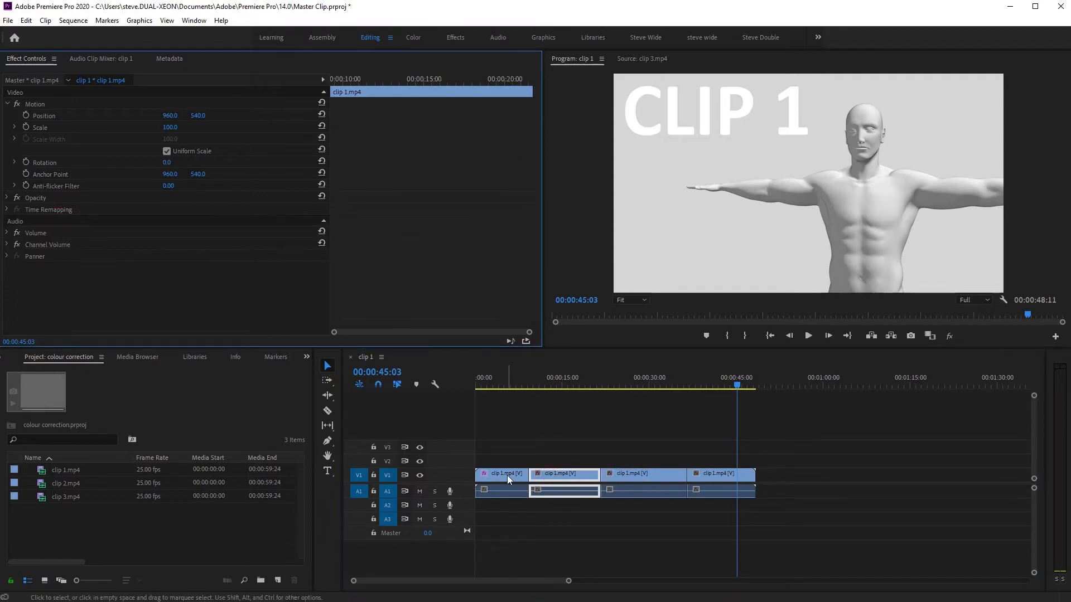
click(501, 473)
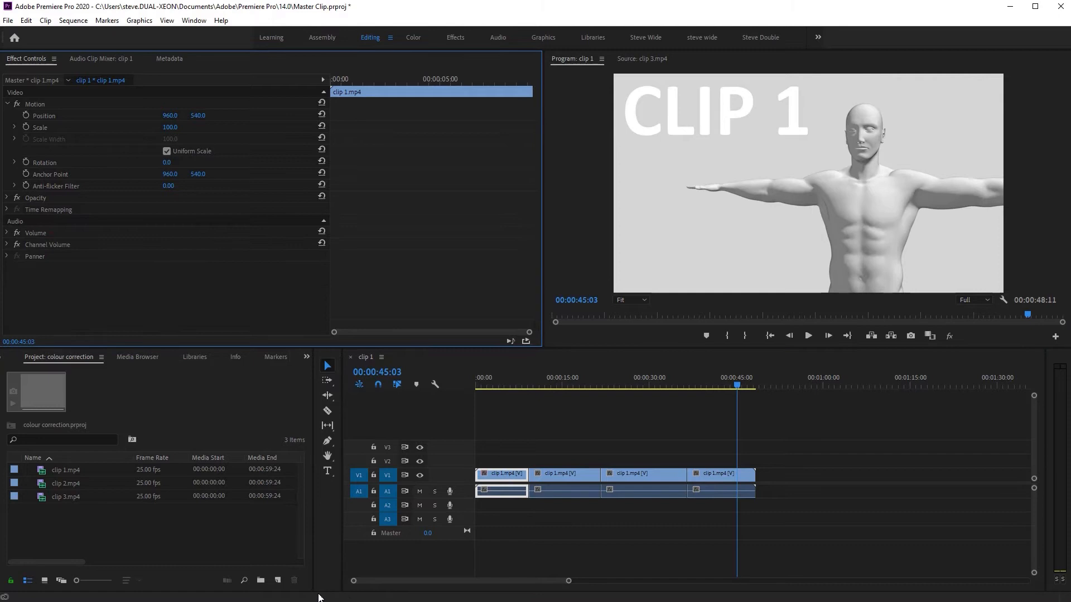
mouse_move(277, 580)
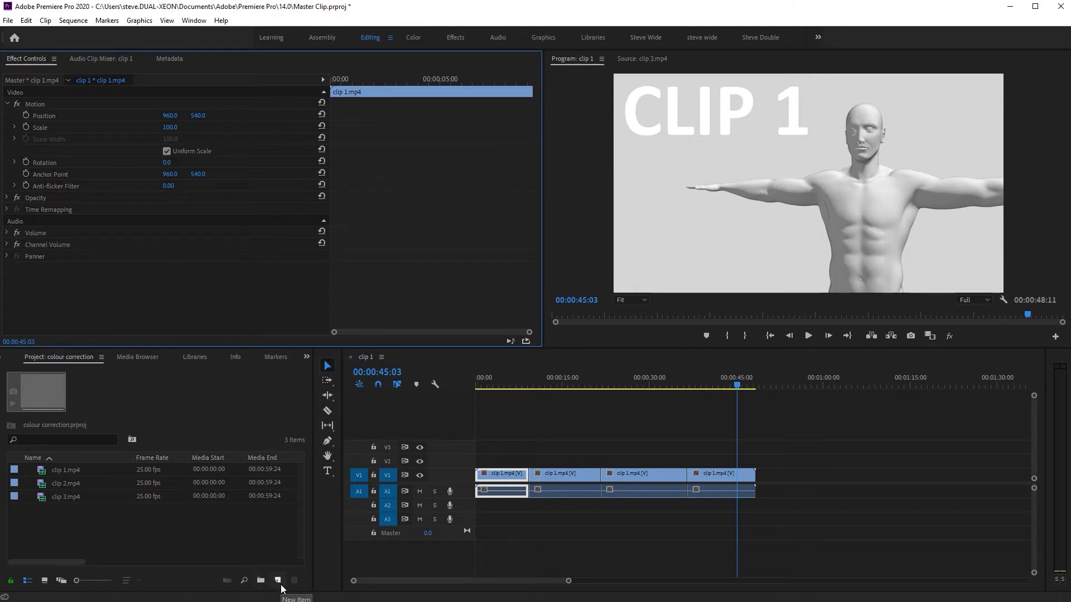
Create a new Adjustment Layer and place it on V2 above the clip 1 pieces
click(277, 581)
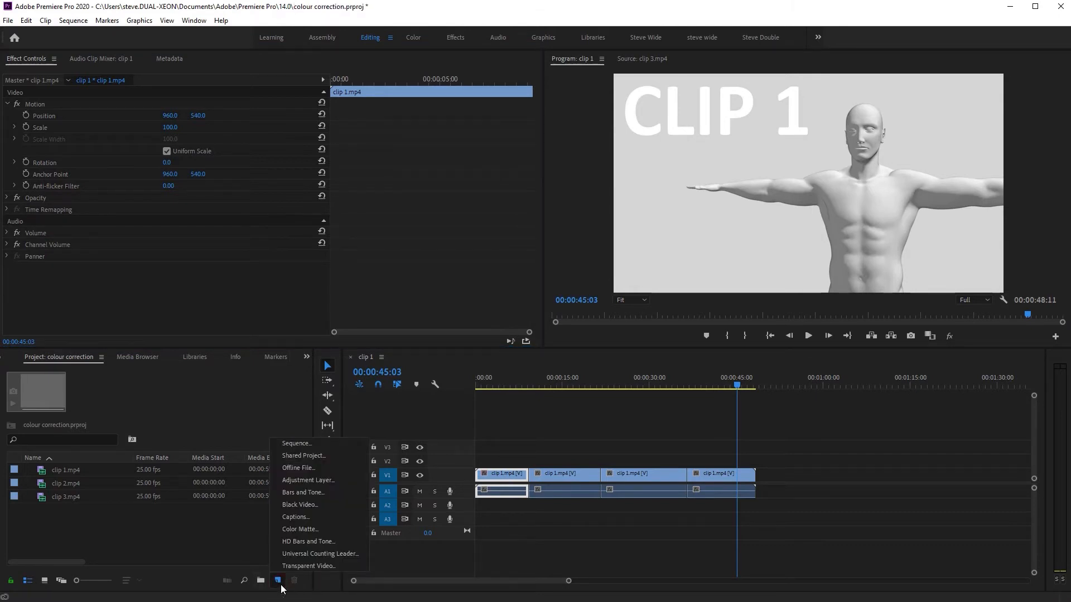
click(308, 480)
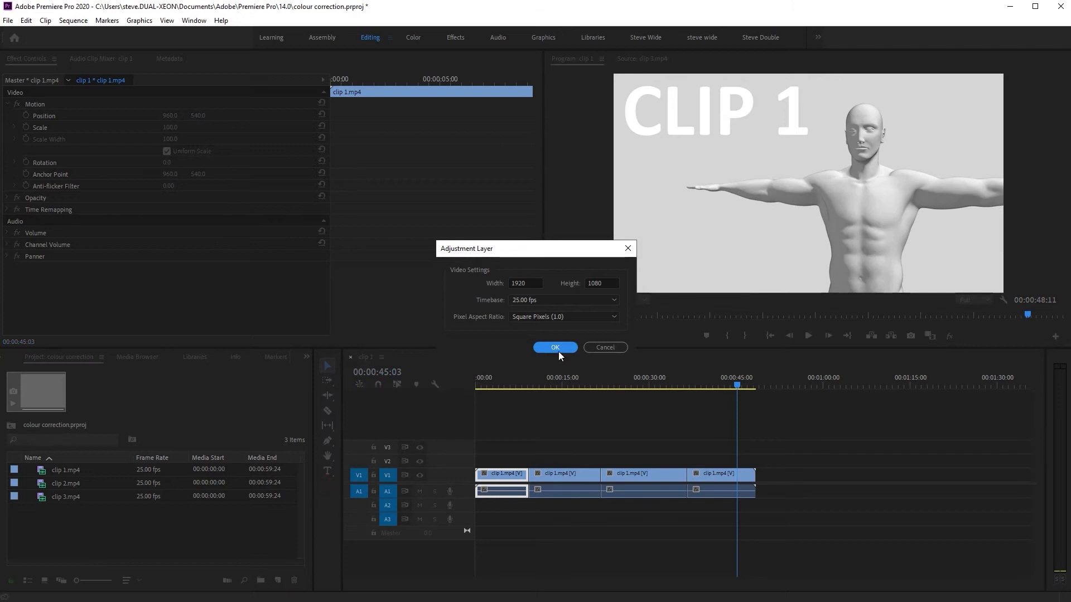
click(555, 347)
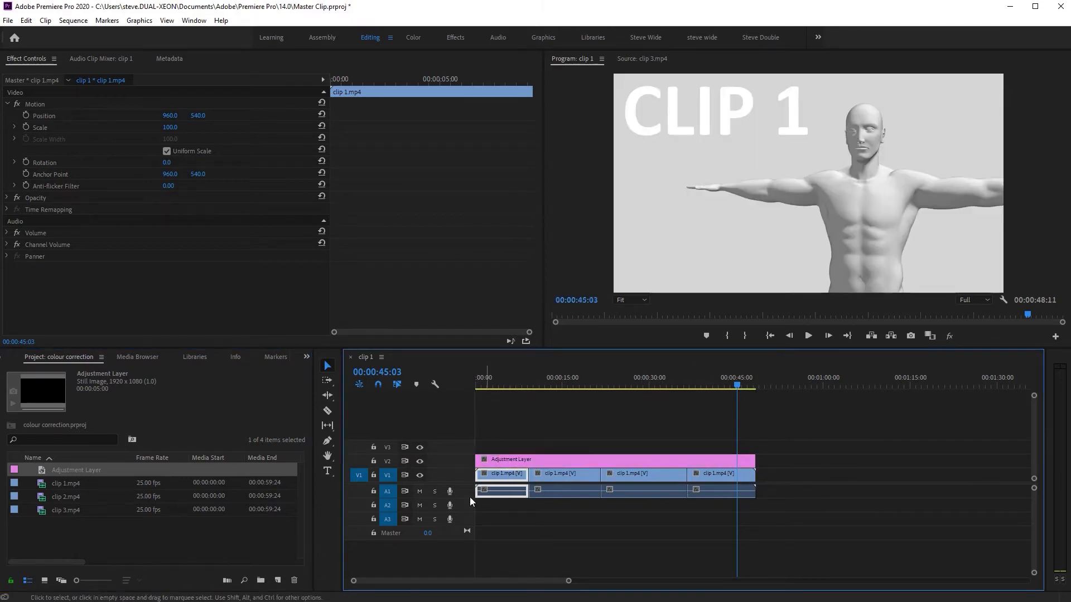
click(305, 357)
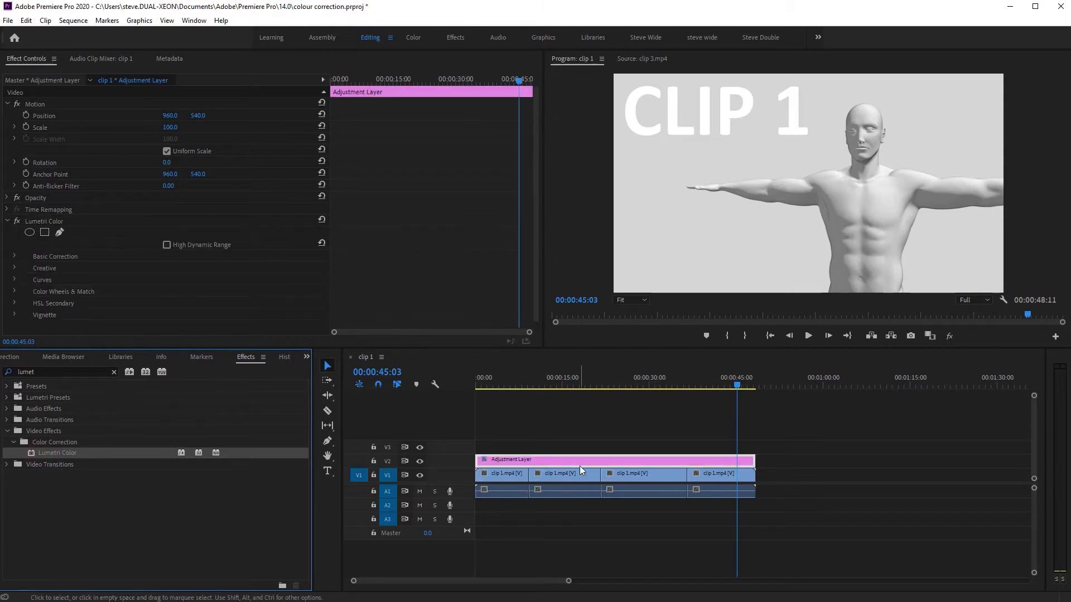
Expand Basic Correction and drag the adjustment layer's Temperature down for a blue grade
click(14, 257)
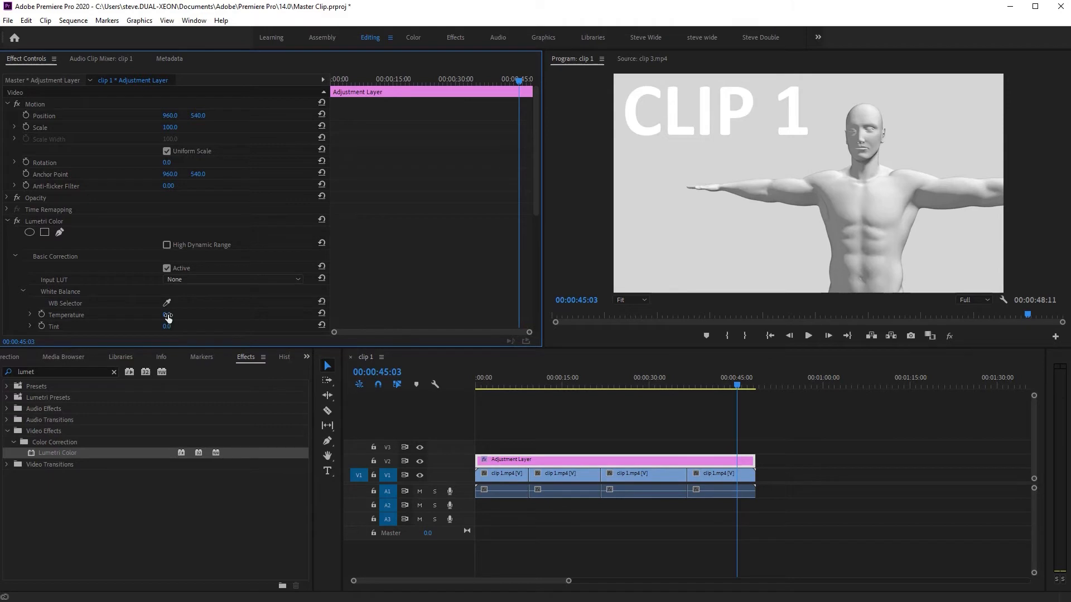
drag(168, 314, 123, 314)
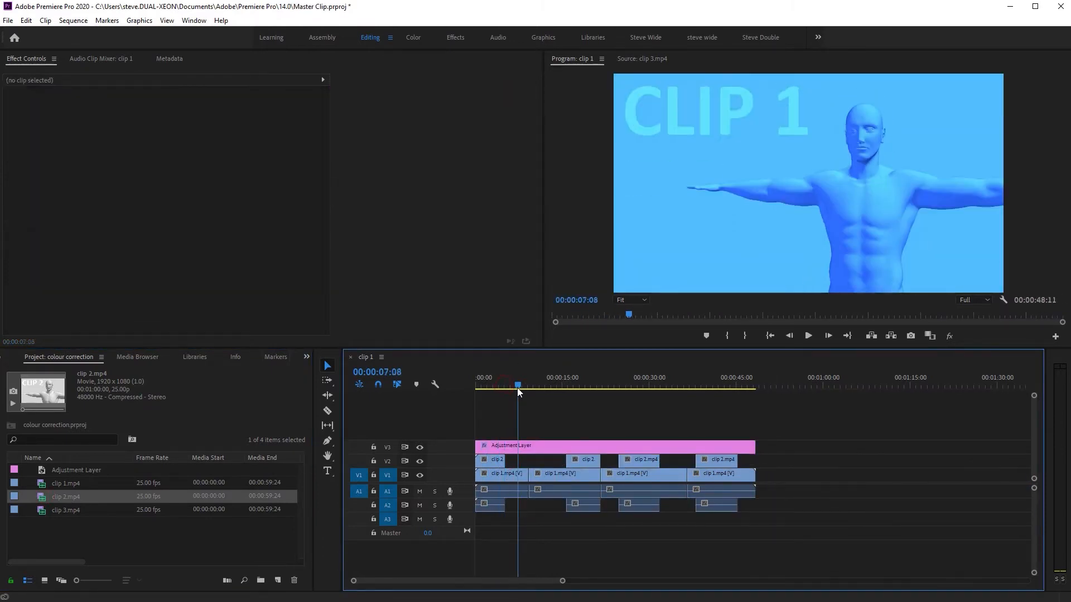
Move the playhead into the clip 1 footage to check the adjustment layer's blue grade
click(652, 386)
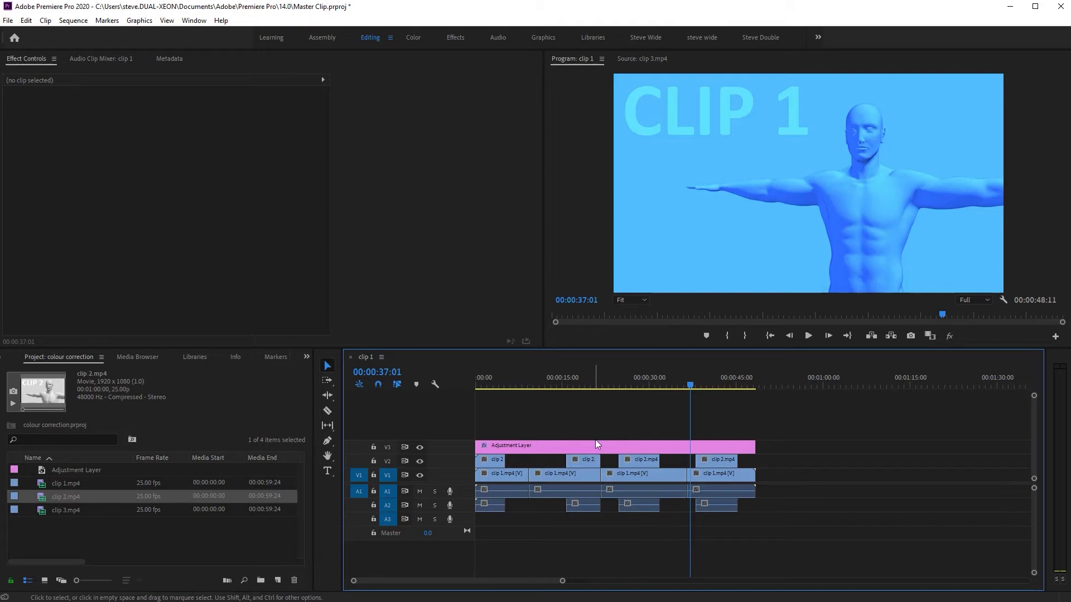
mouse_move(485, 467)
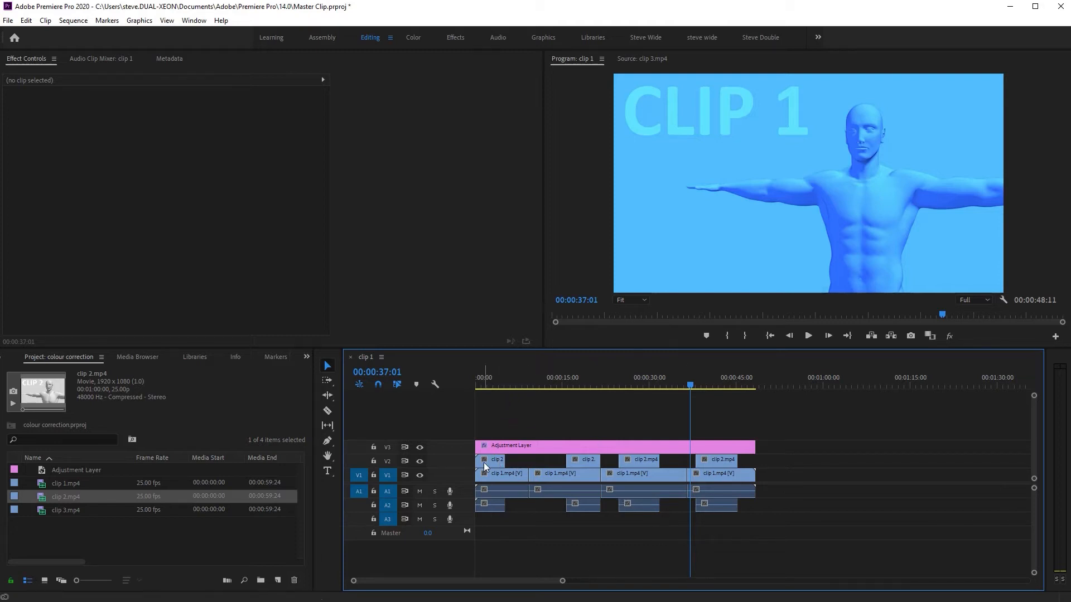
mouse_move(75, 556)
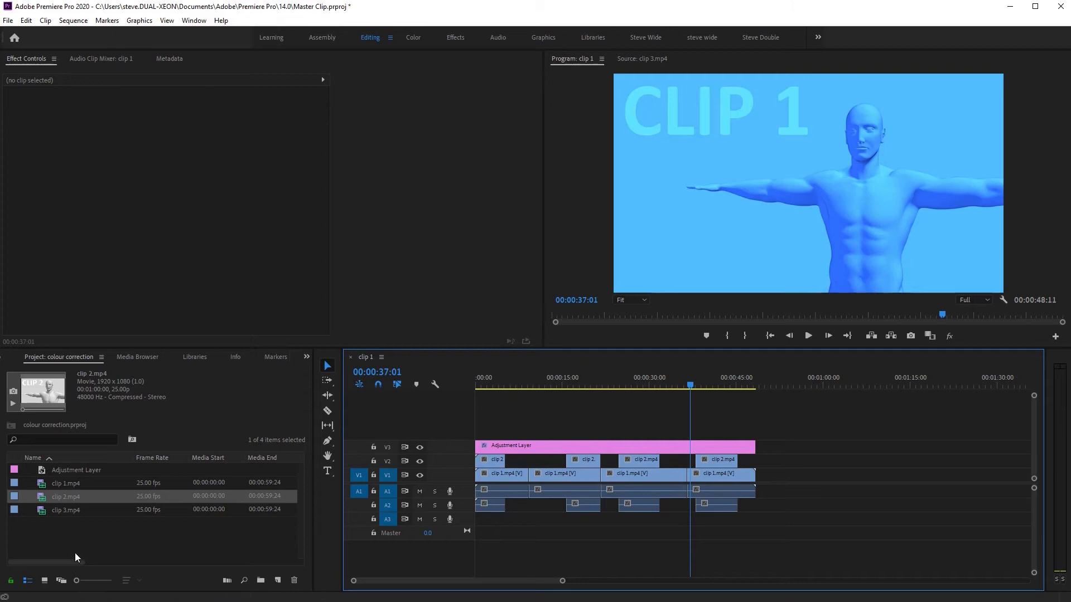
mouse_move(74, 539)
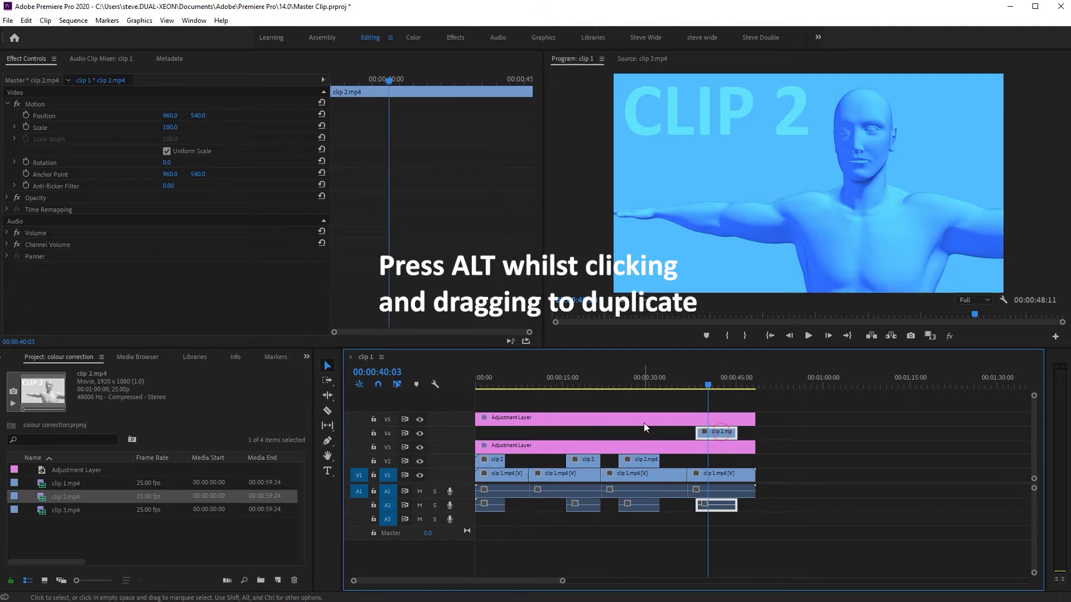
Check the V5 adjustment layer's Temperature by toggling V5 visibility over clip 1
click(615, 418)
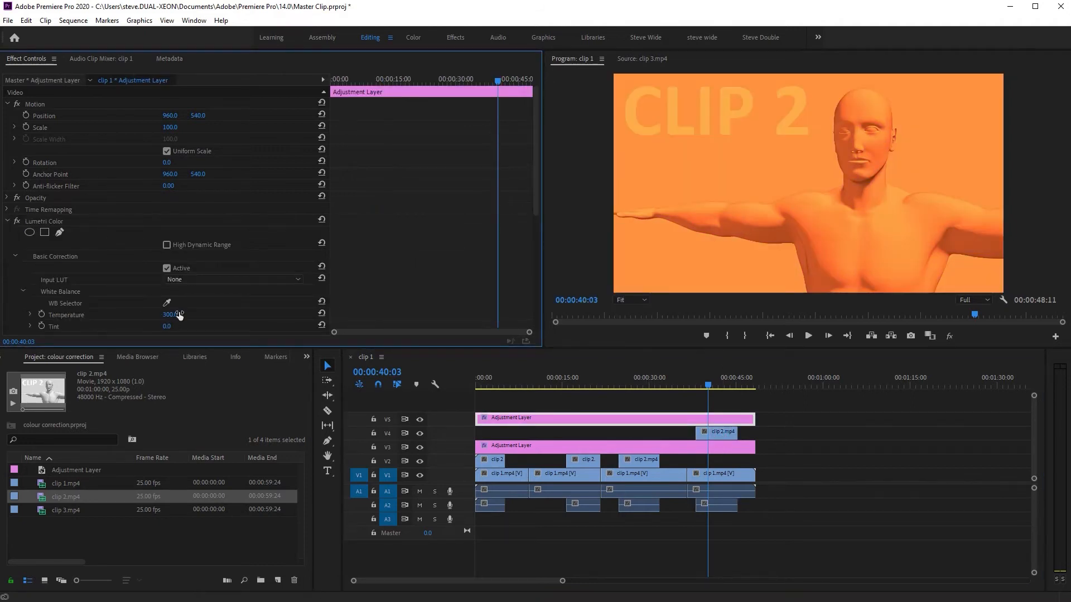
click(683, 377)
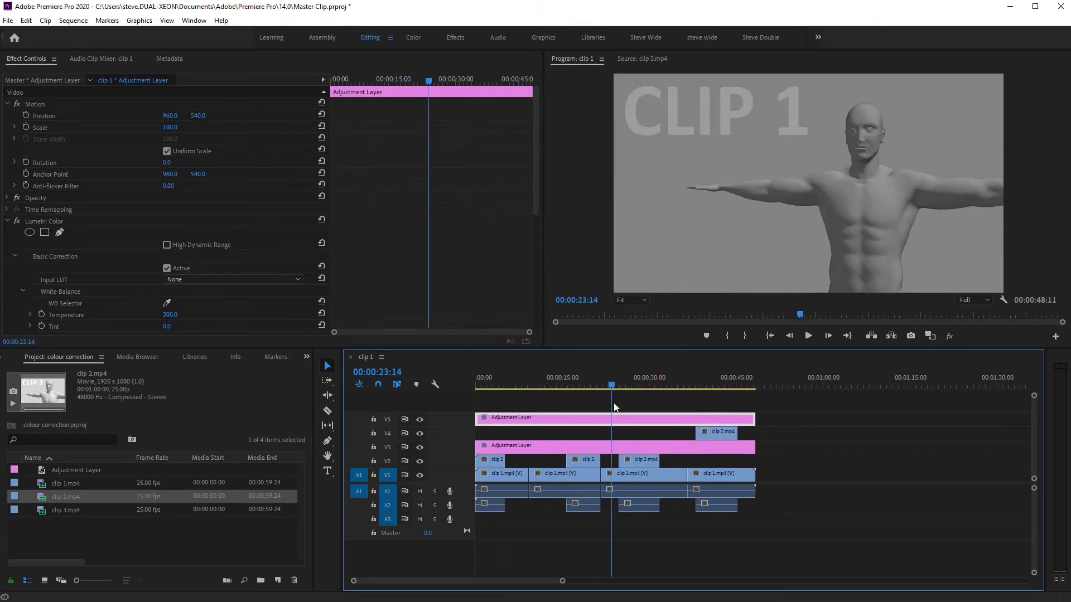
click(420, 419)
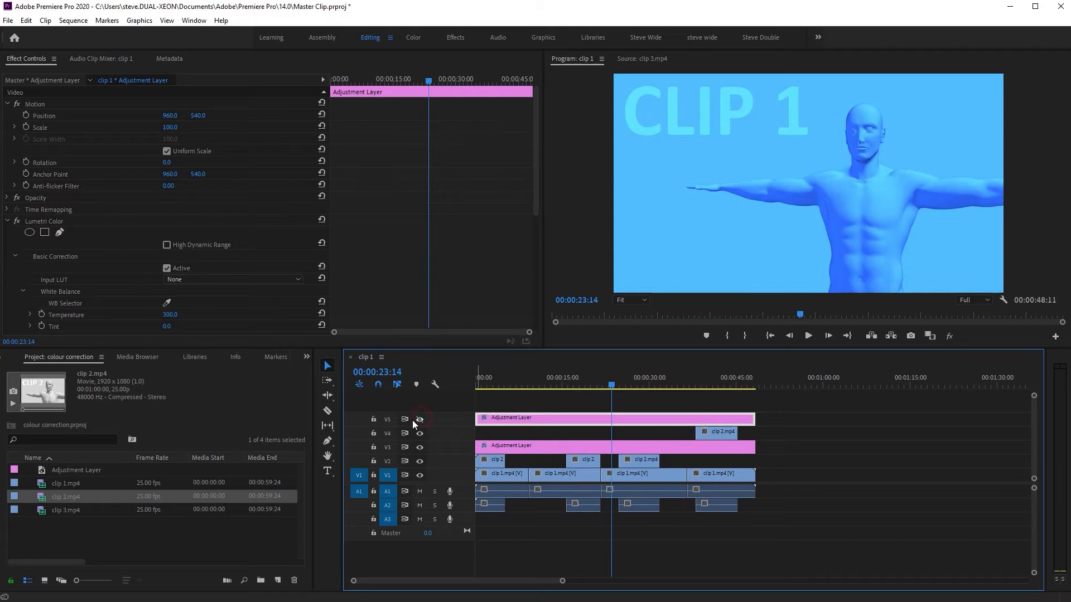
click(420, 419)
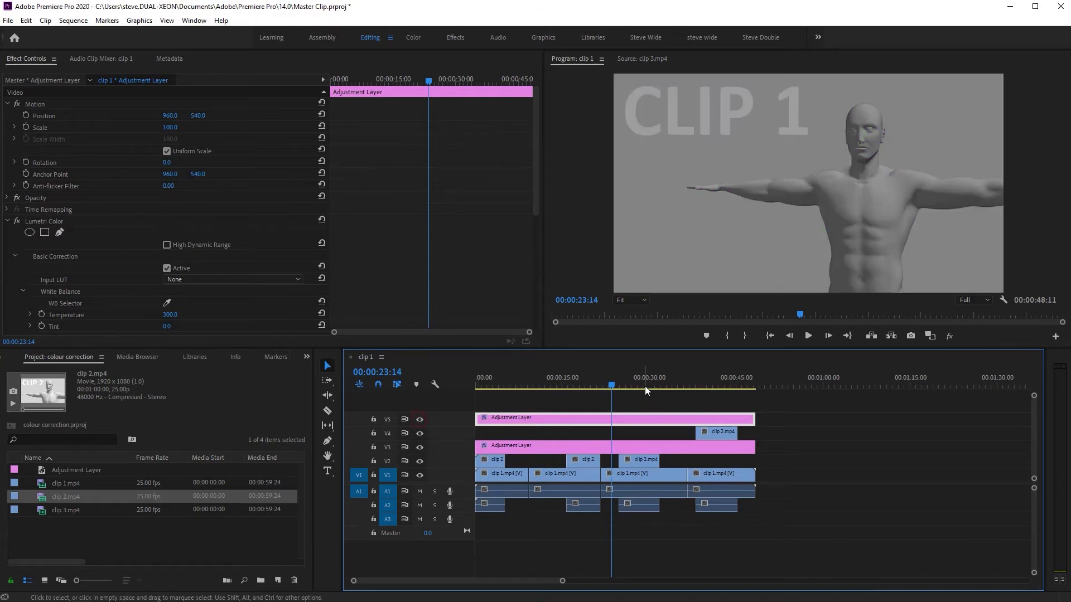
Drag the clip 2 pieces from V2 up to track V4
click(705, 386)
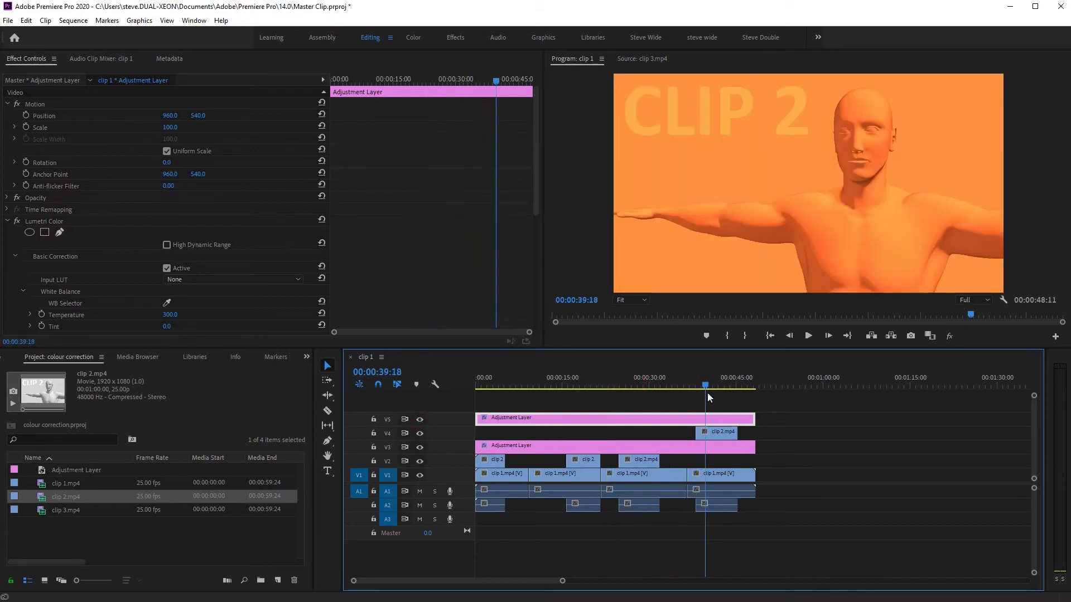
drag(716, 432, 639, 431)
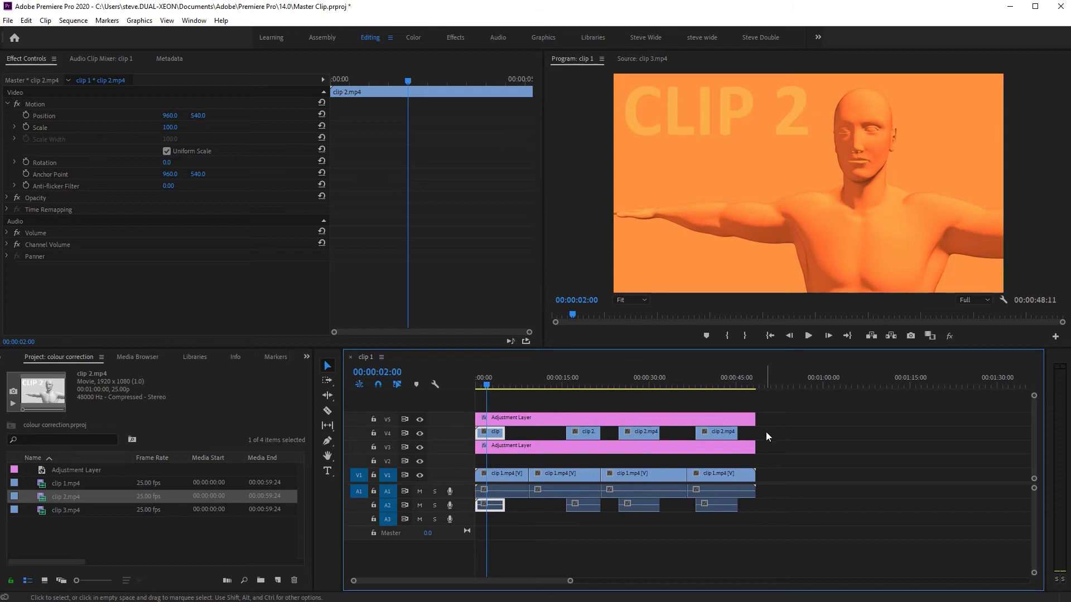
click(491, 385)
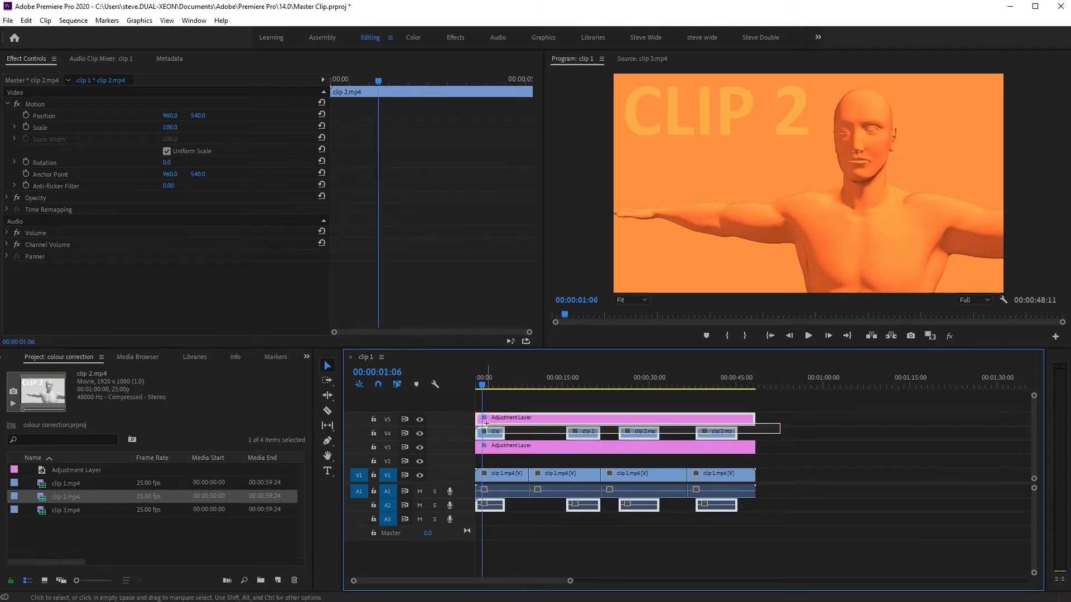
Nest the clip 2 pieces and top adjustment layer as Nested Sequence 03
right_click(486, 423)
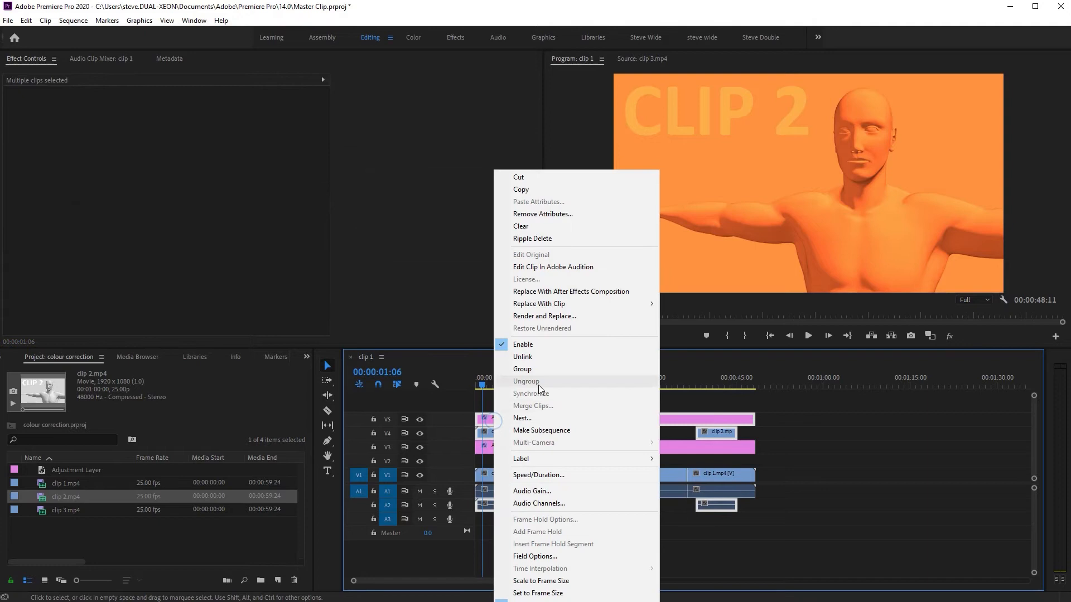
click(521, 418)
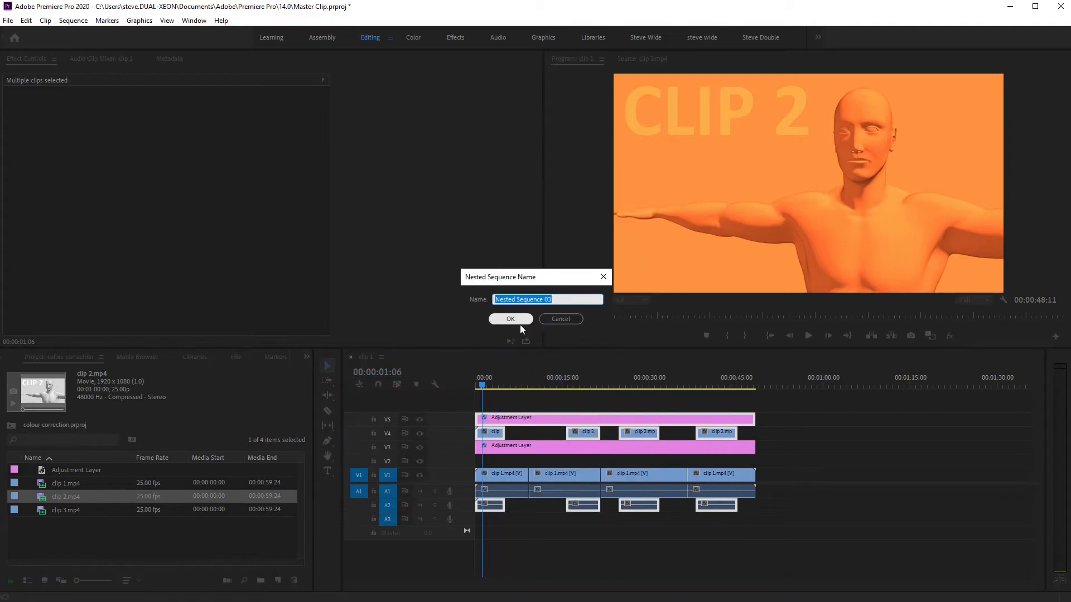
click(509, 319)
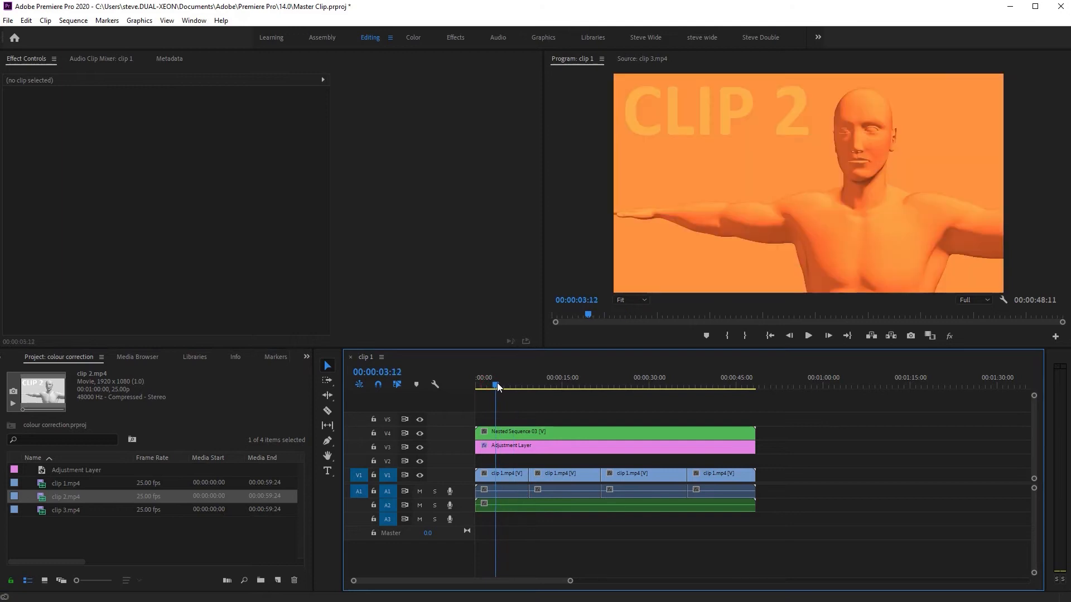
click(559, 386)
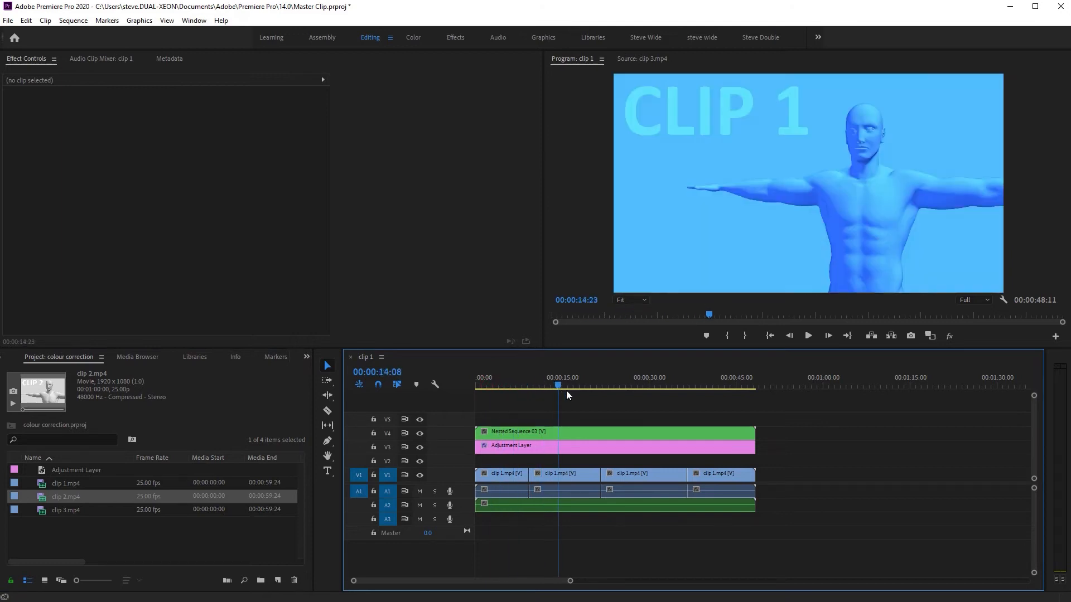
Compare clip 2 and clip 1 sections, then delete the nested sequence and adjustment layer
click(626, 389)
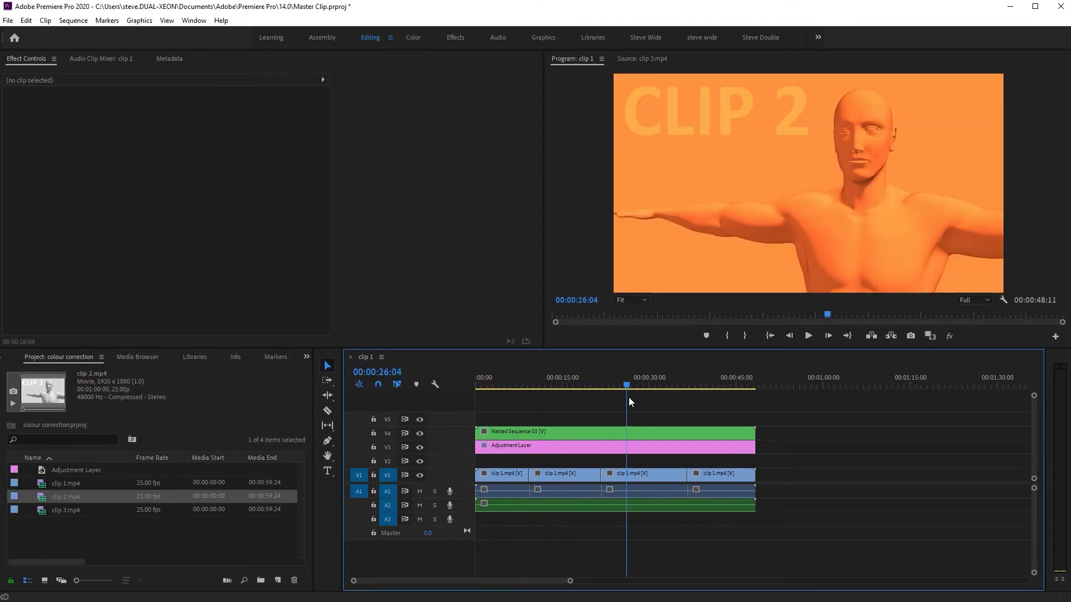
click(535, 385)
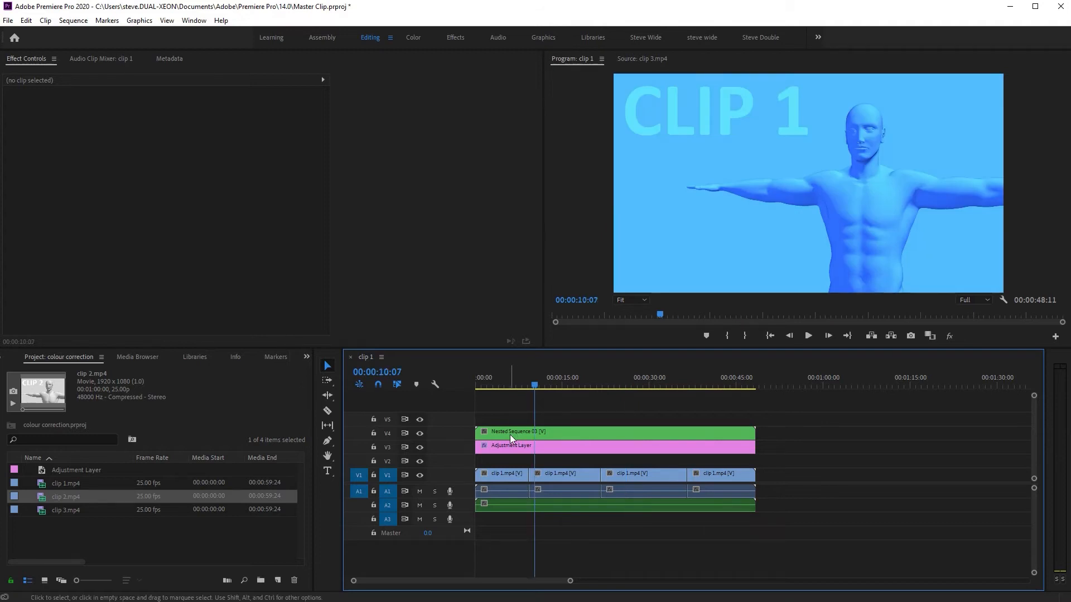
double_click(512, 431)
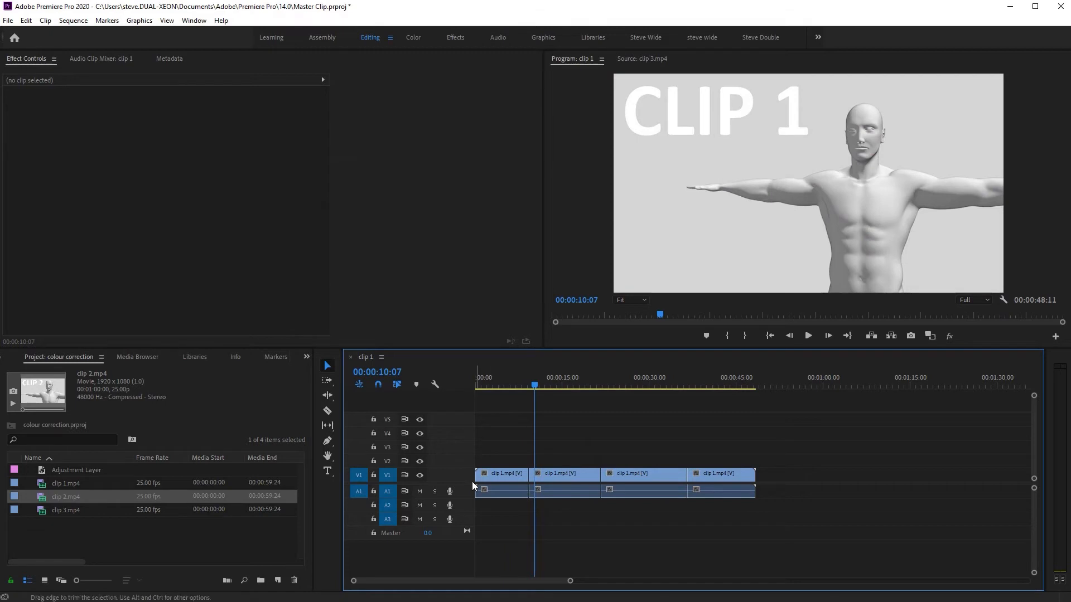
Switch to colour correction.prproj, clear the sequence selection, and select clip 1.mp4
click(501, 474)
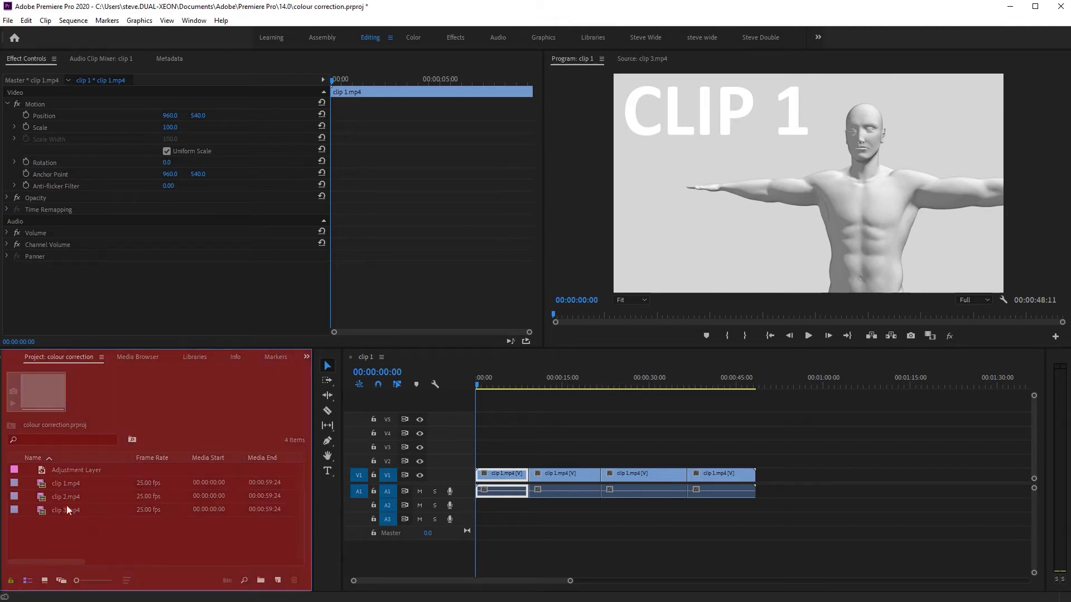
click(65, 510)
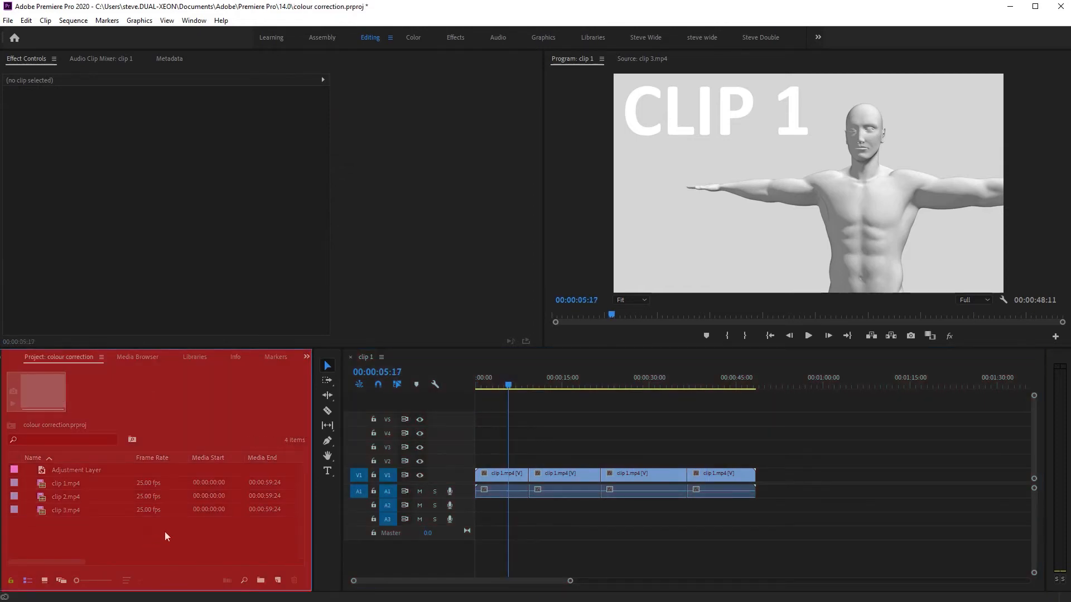
click(66, 484)
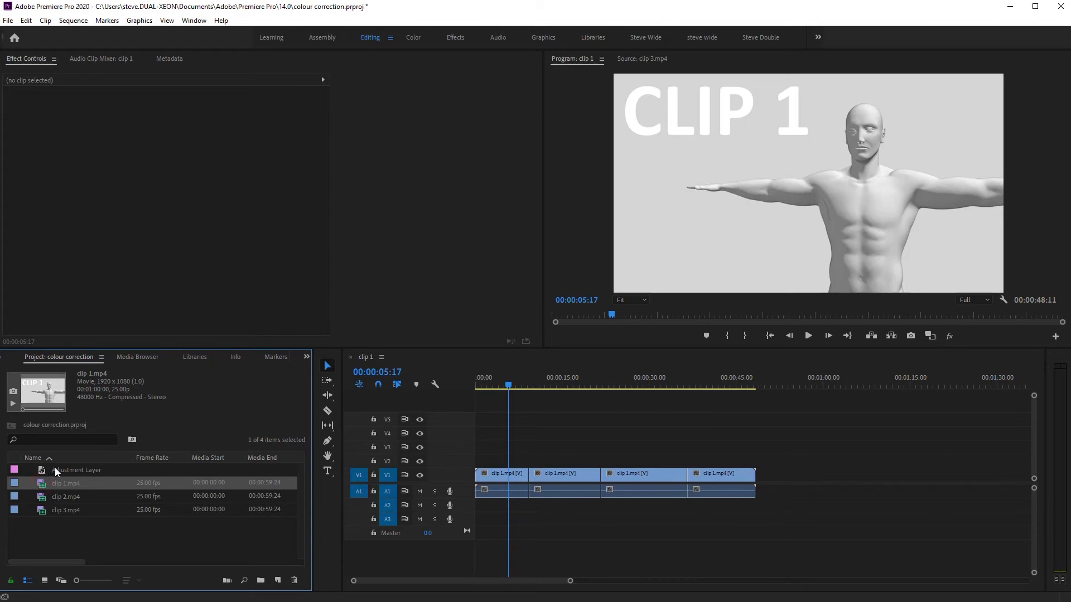
mouse_move(74, 490)
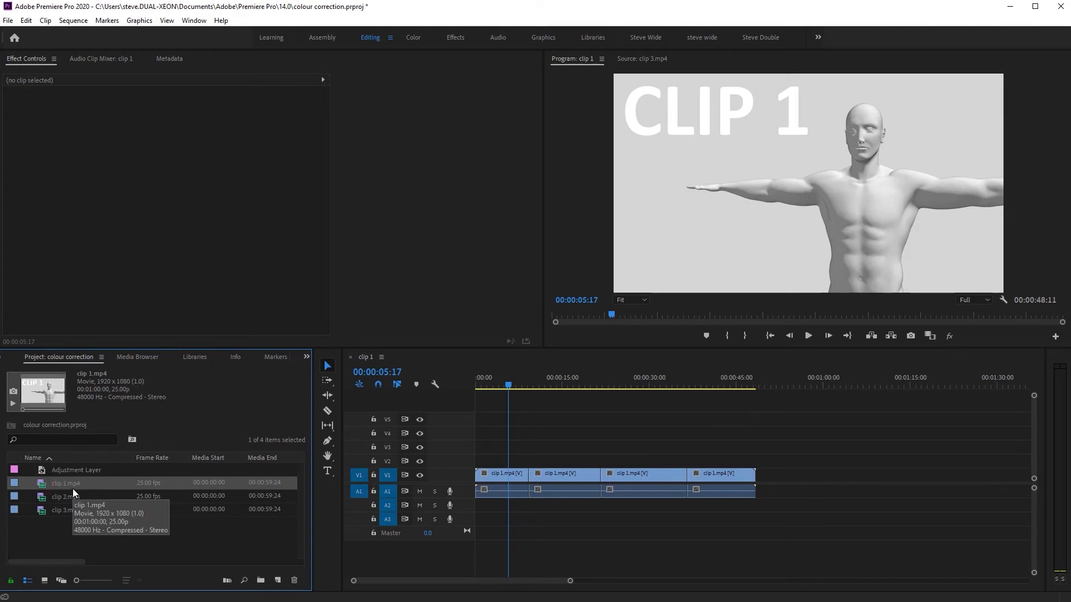
mouse_move(152, 459)
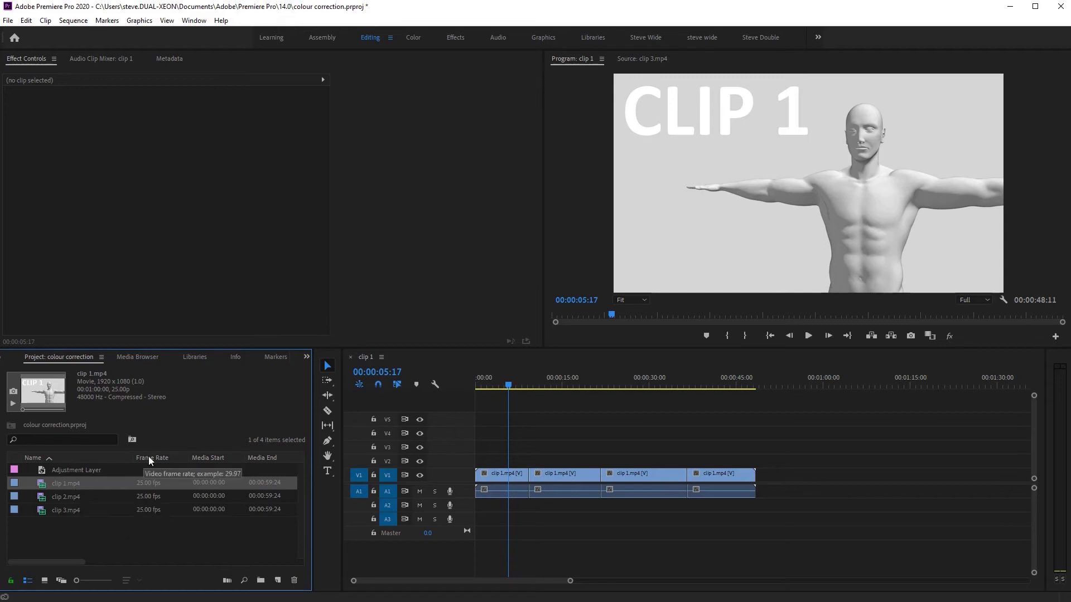
mouse_move(188, 537)
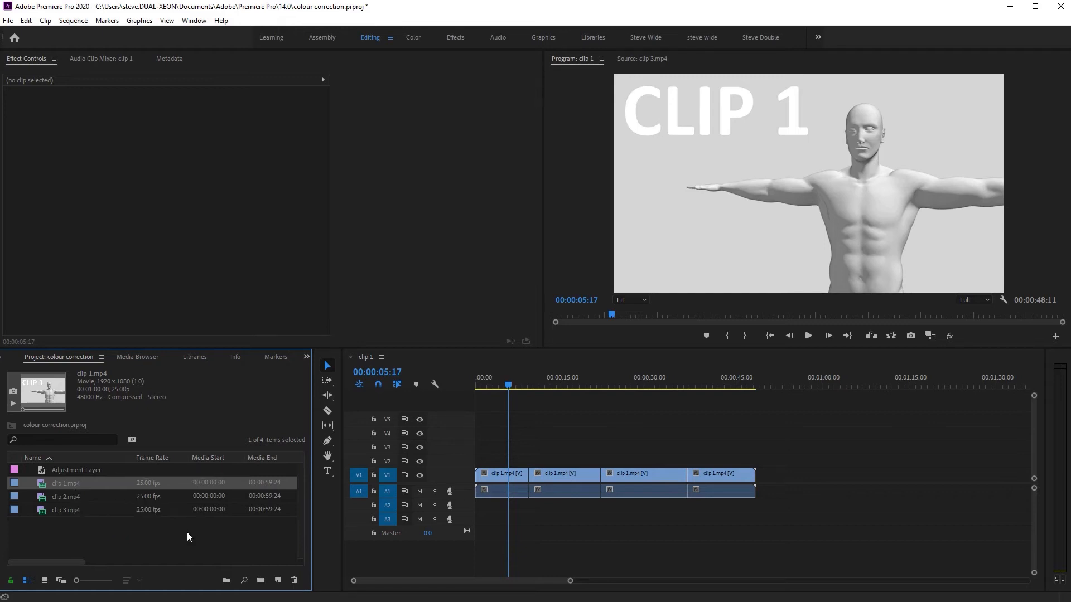
mouse_move(45, 485)
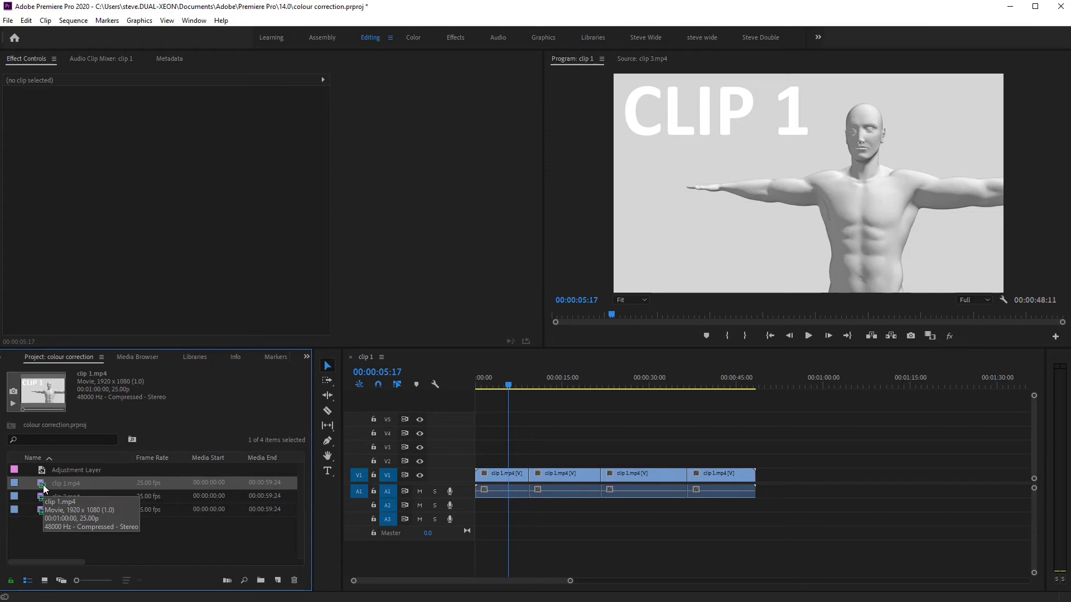
Grade the clip 1.mp4 master clip orange with Lumetri Color and preview it
double_click(66, 483)
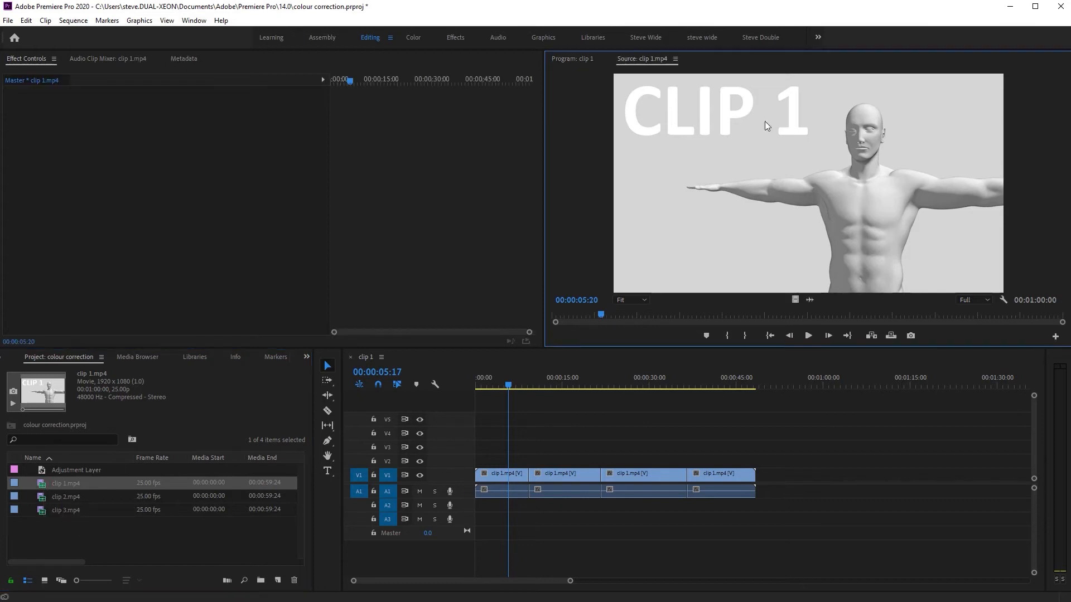
mouse_move(33, 82)
text(lumet)
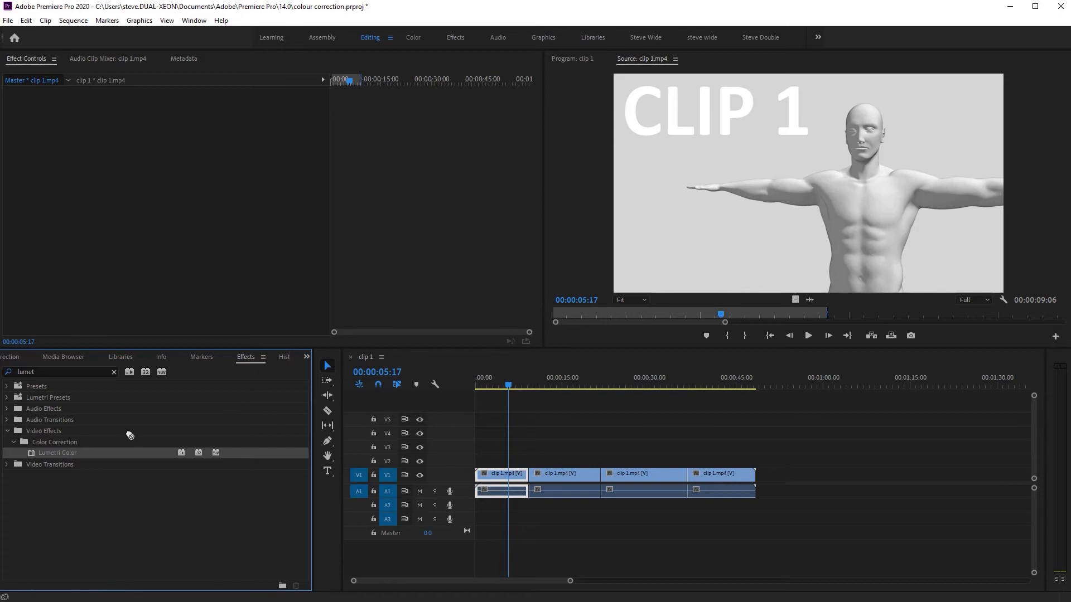
mouse_move(103, 177)
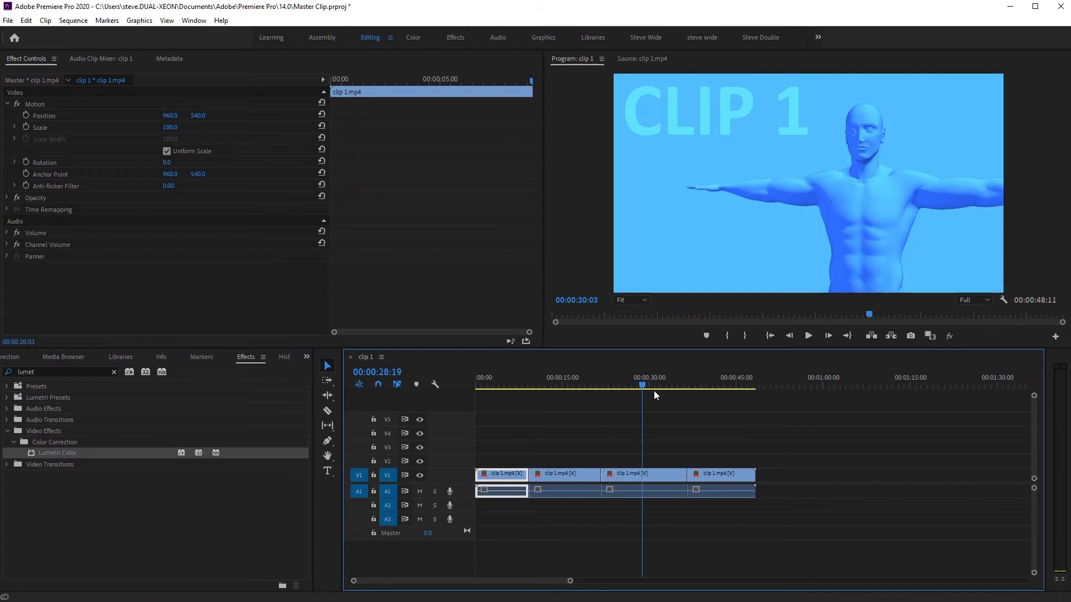
click(725, 386)
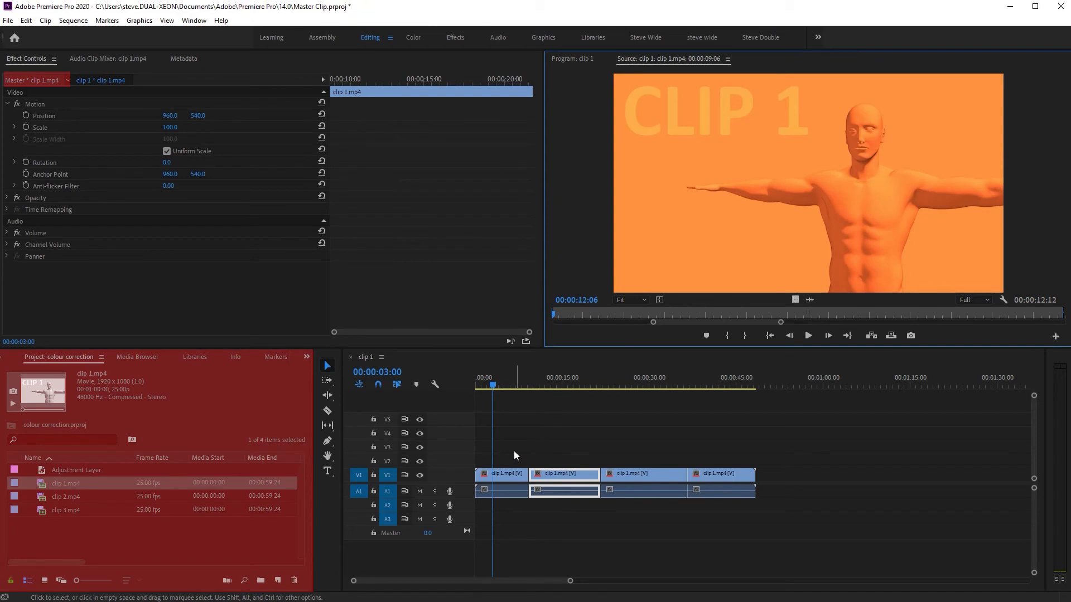
click(35, 79)
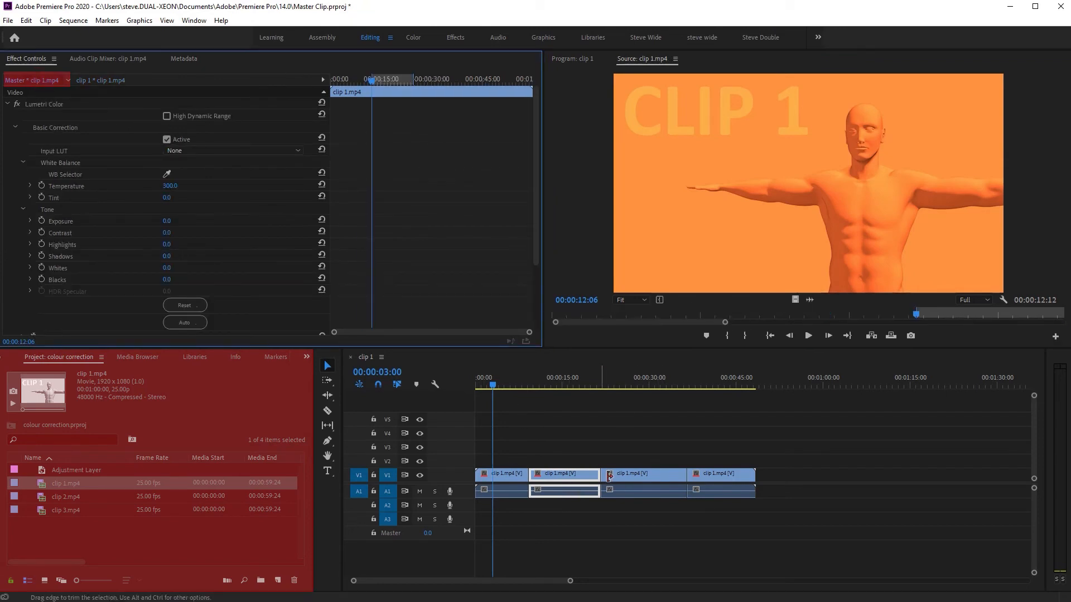
mouse_move(66, 496)
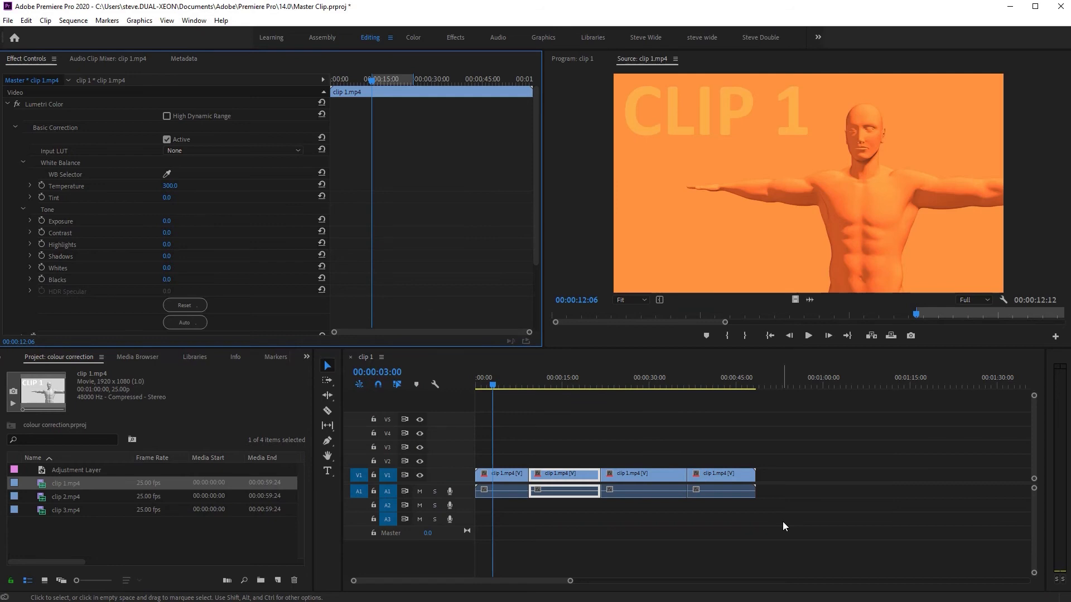
mouse_move(789, 517)
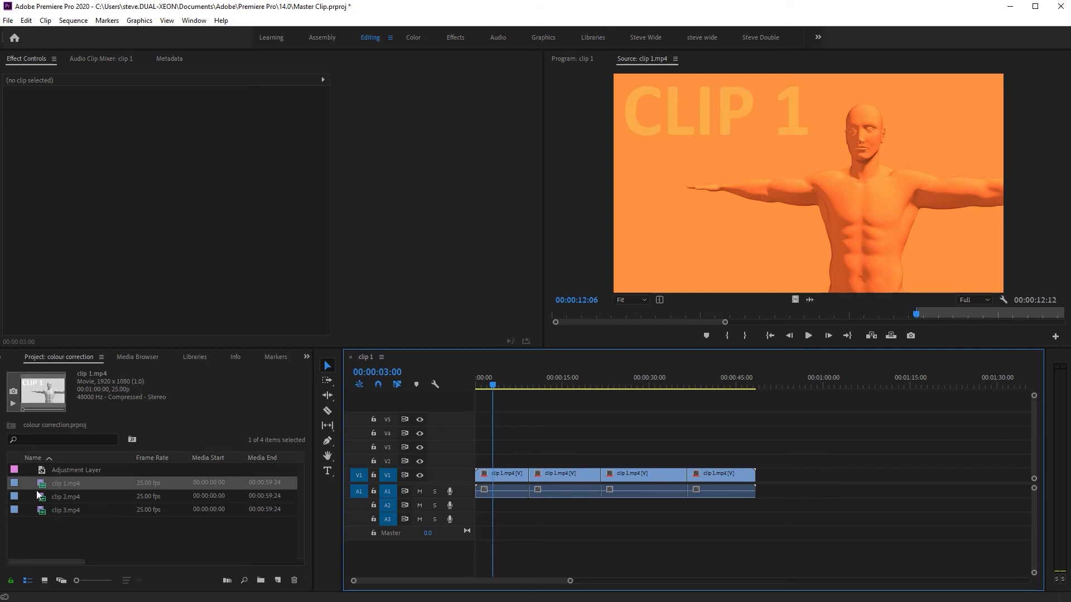
click(66, 497)
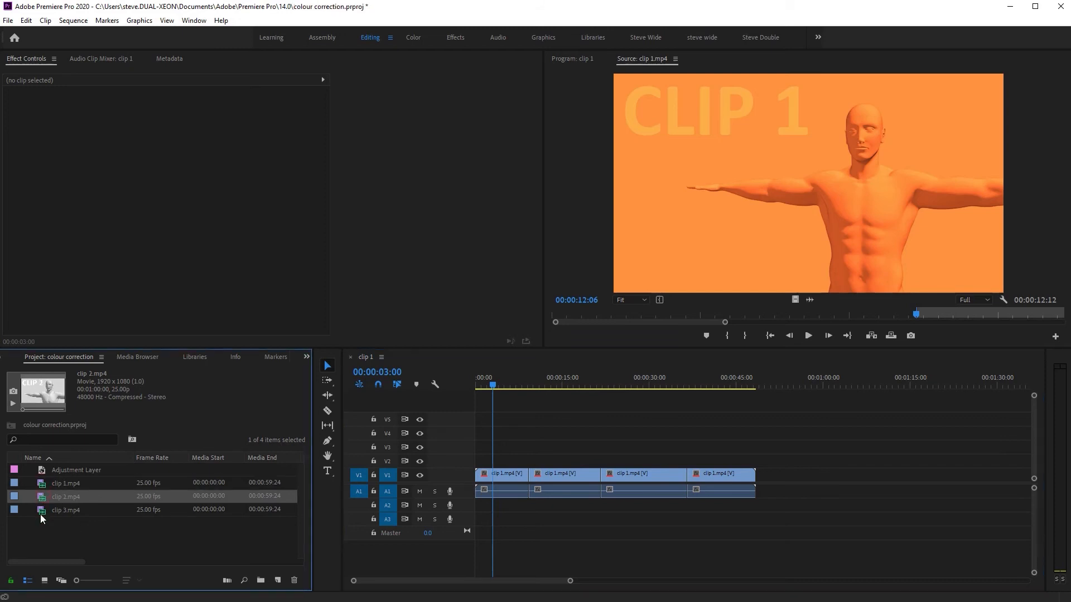
click(65, 483)
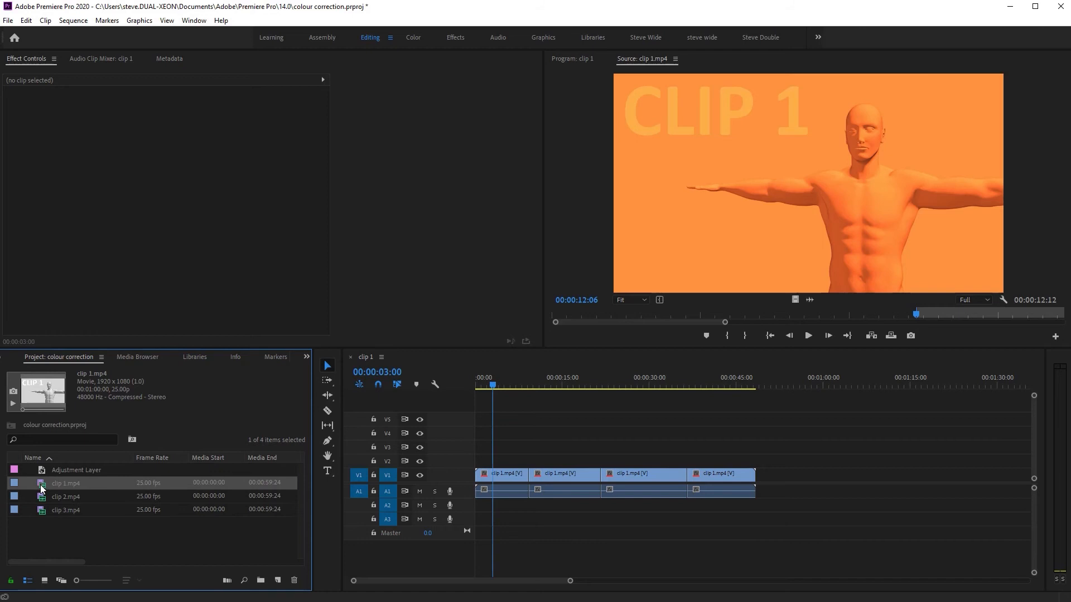
click(66, 510)
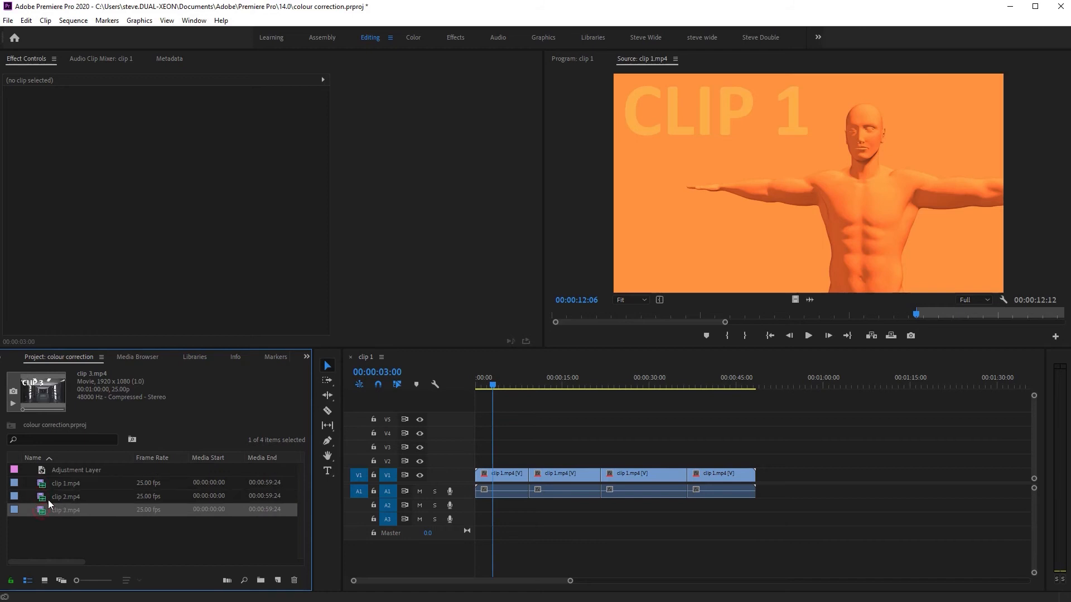
click(65, 496)
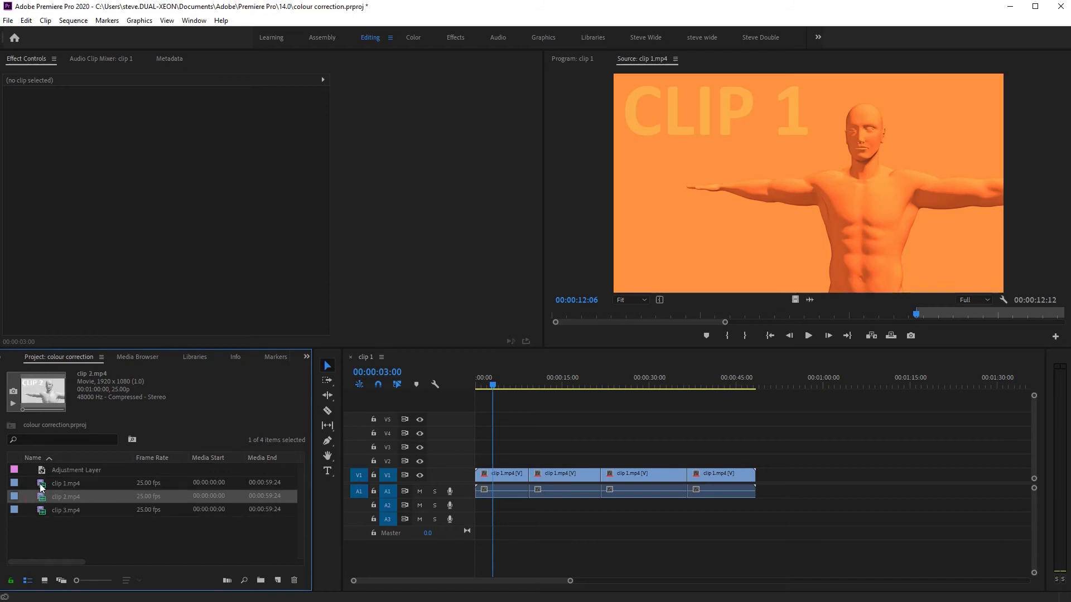
click(65, 483)
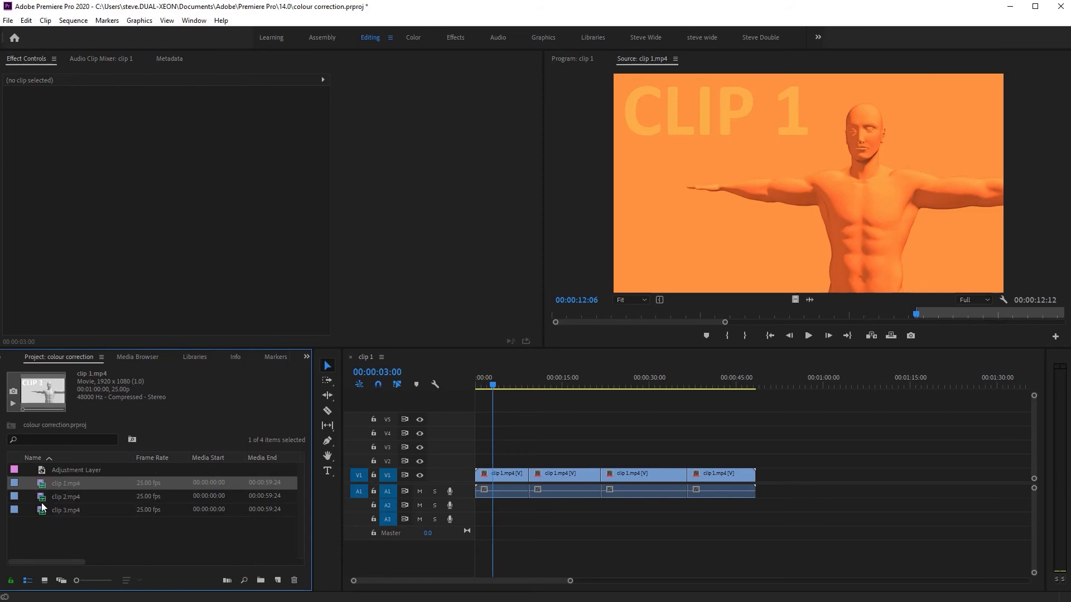
click(65, 497)
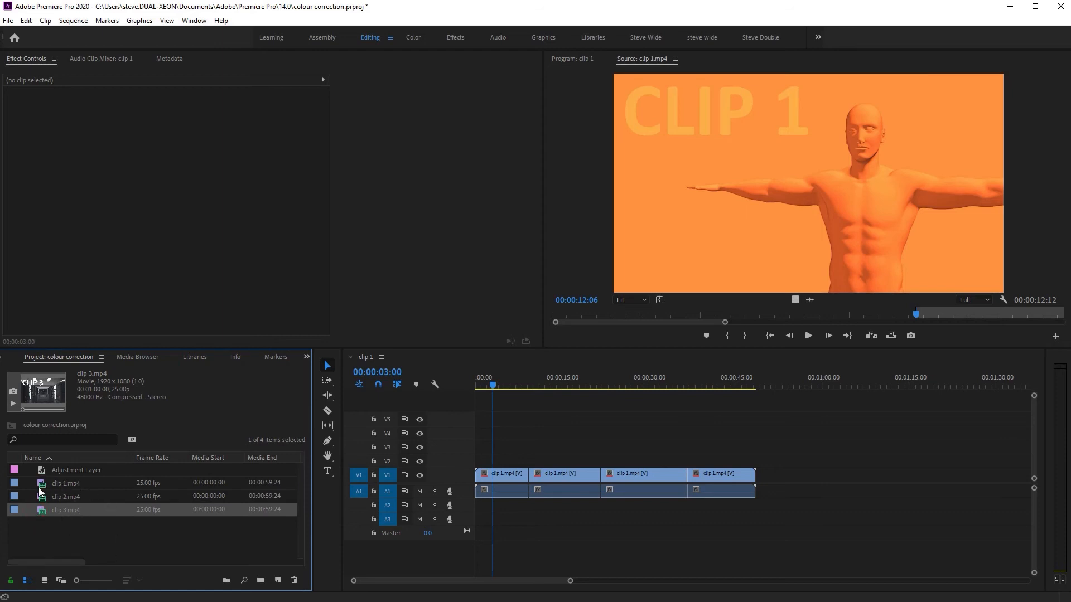
Stack clip 2 on V2 and clip 3 on V3, with an Adjustment Layer on V5
click(66, 483)
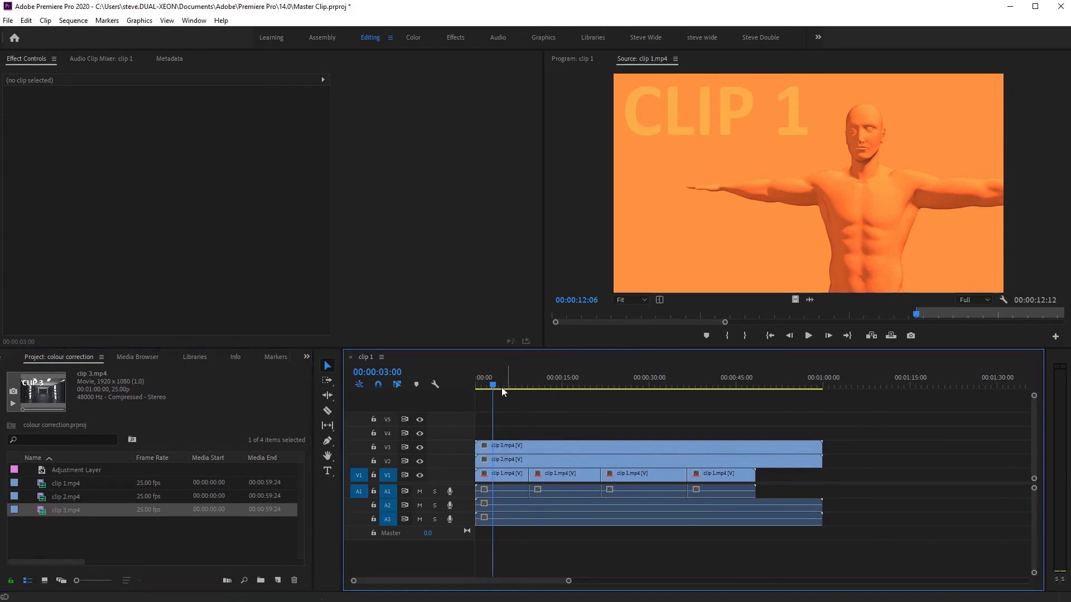
mouse_move(476, 472)
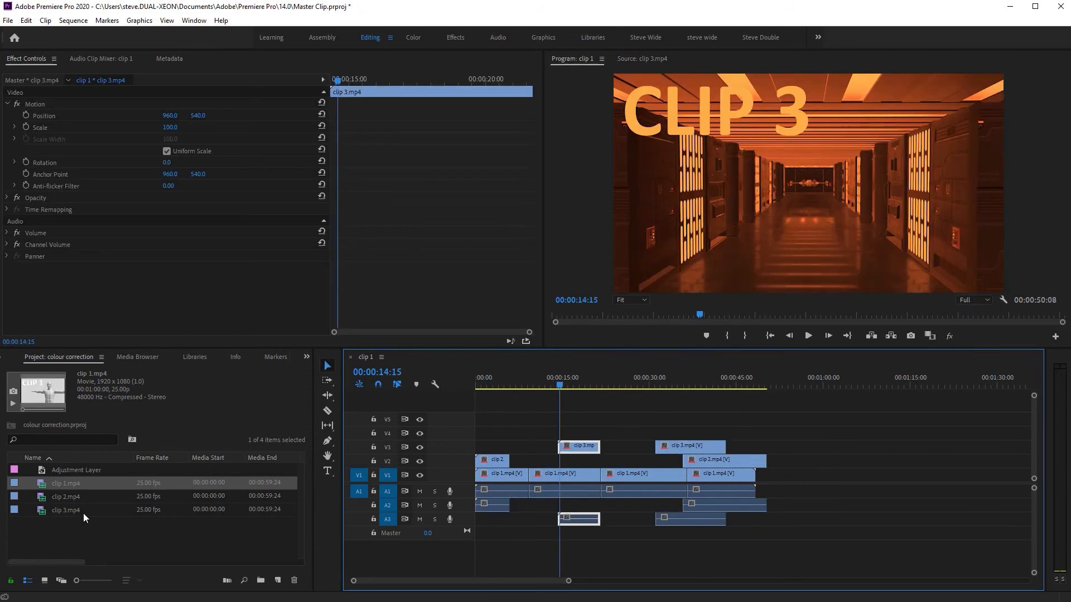
click(76, 469)
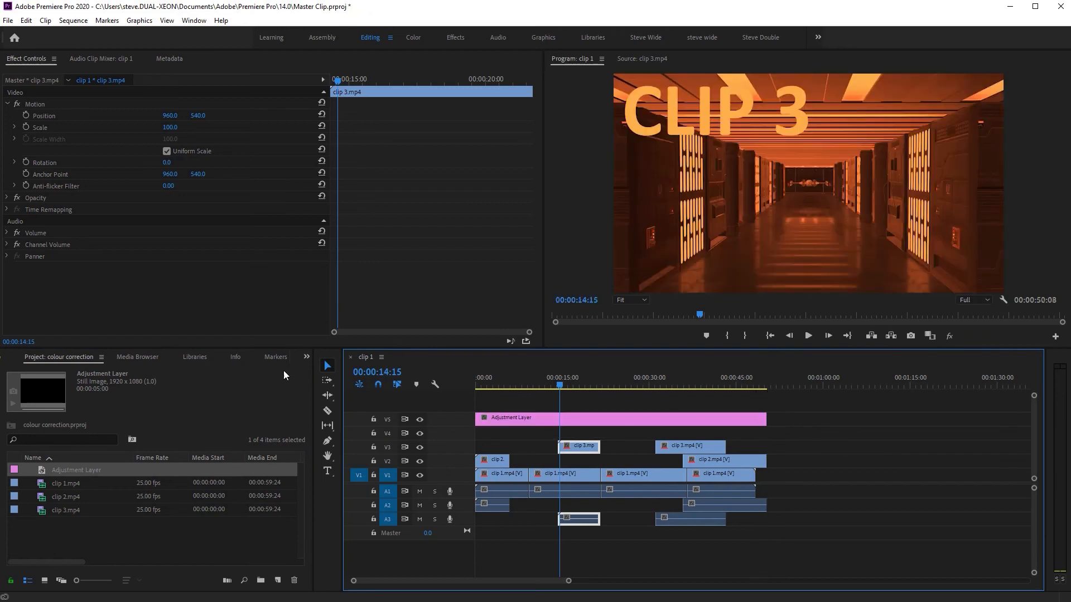
Apply FilmConvert Nitrate (search 'filmcon') to the adjustment layer with the Pird 600 film stock
click(244, 356)
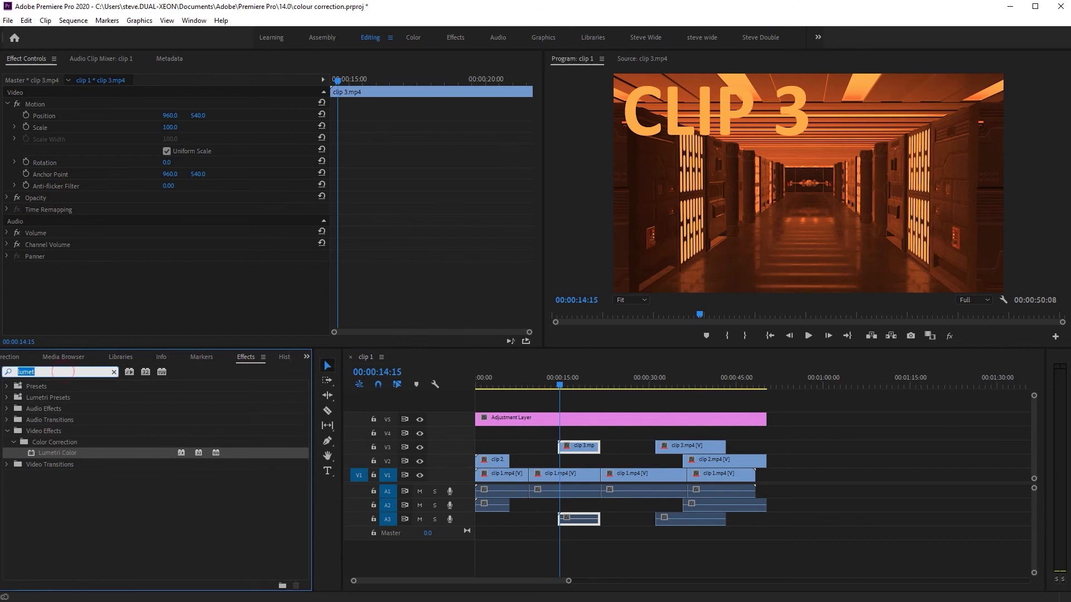
text(filmcon)
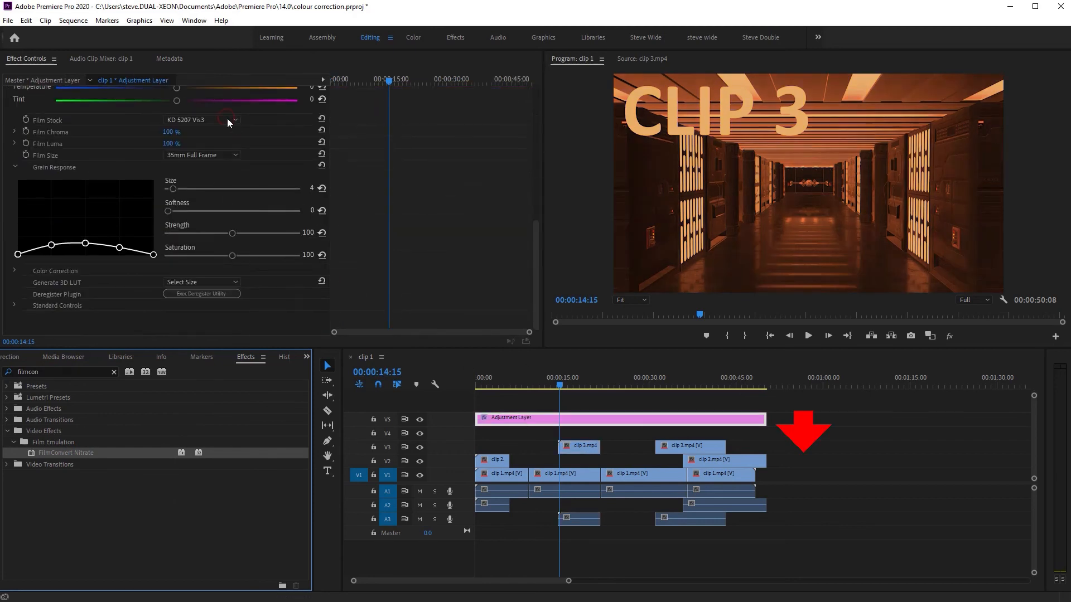
click(201, 120)
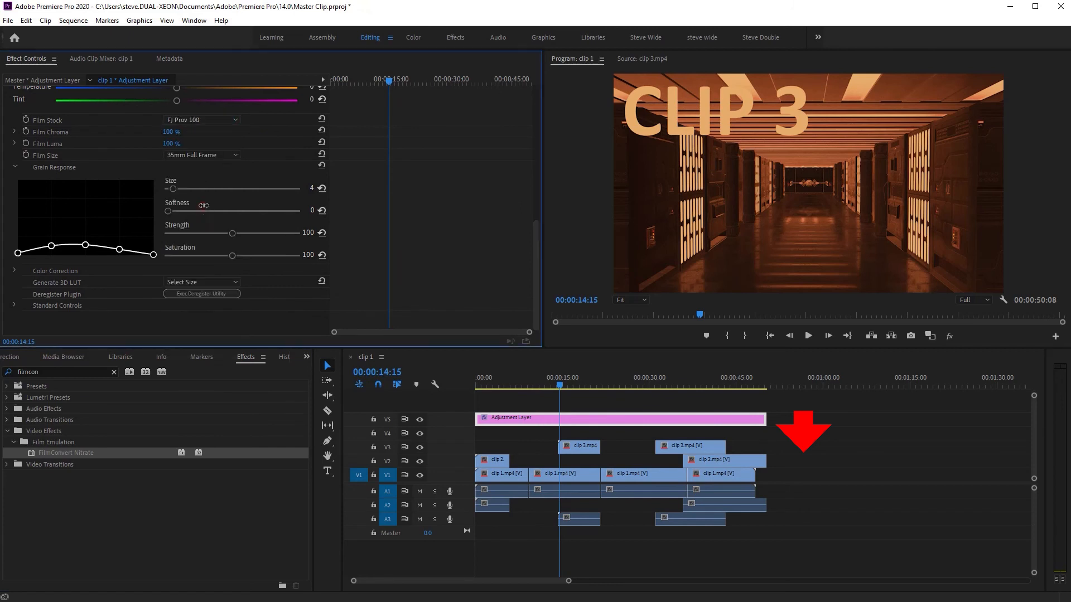
click(201, 120)
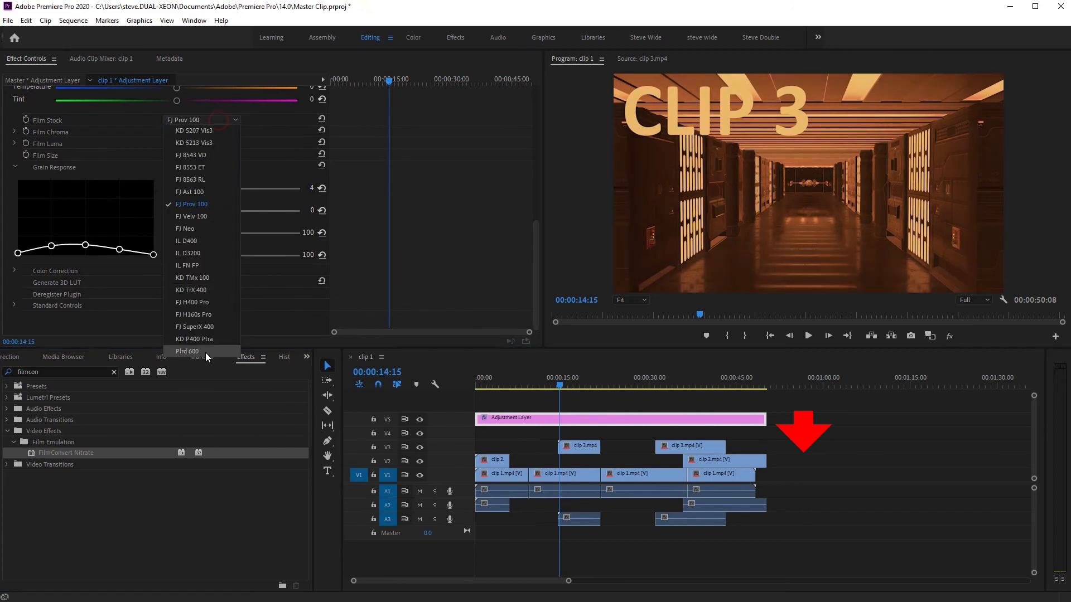
click(187, 351)
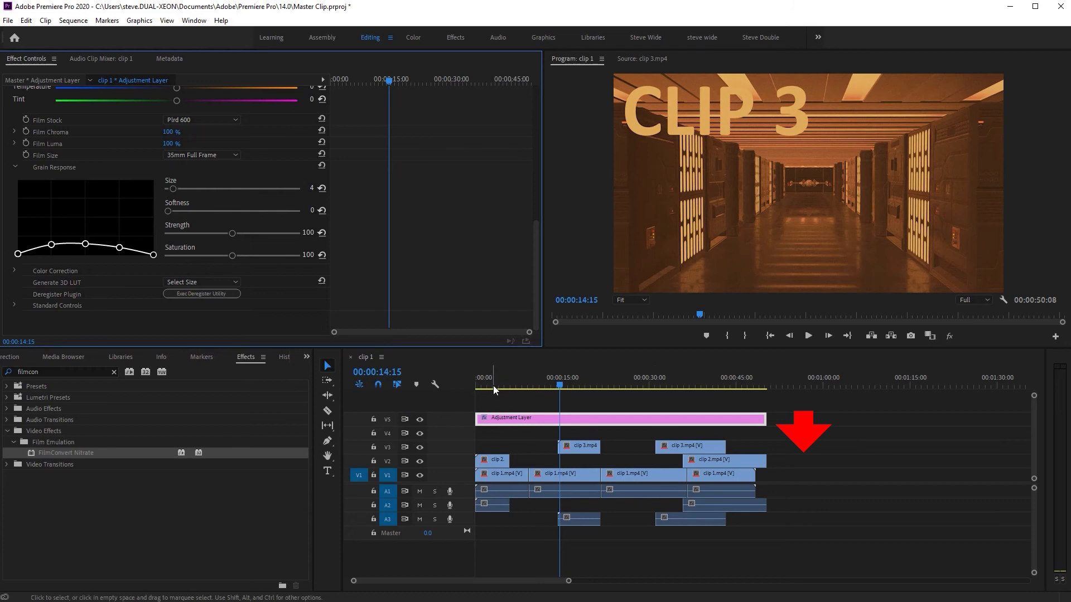
Move the playhead to 00:00:02:20 to view clip 2, then select clip 1
key(ctrl+s)
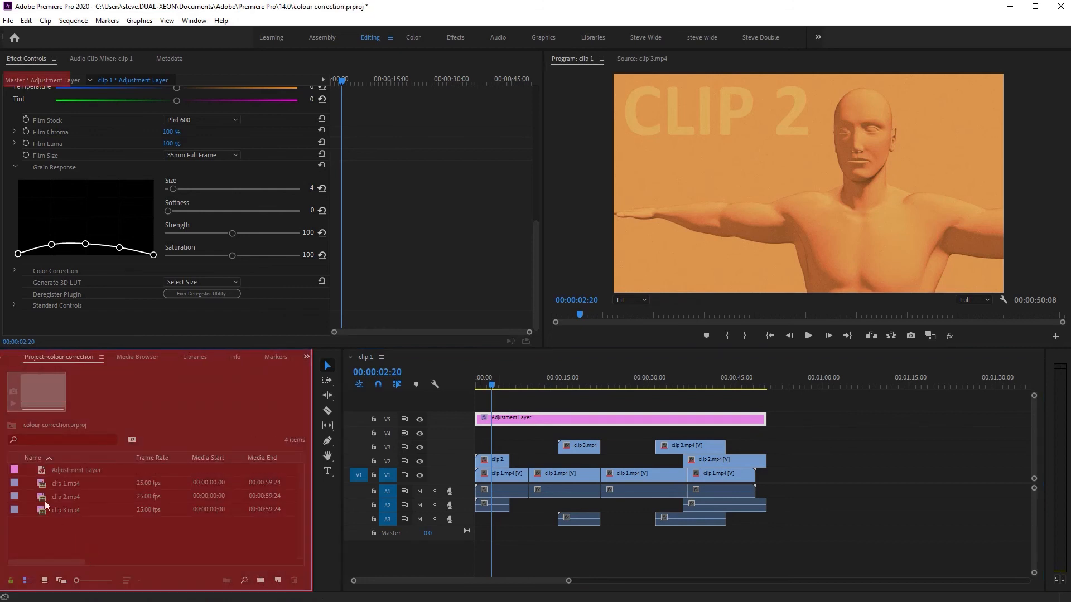
click(66, 483)
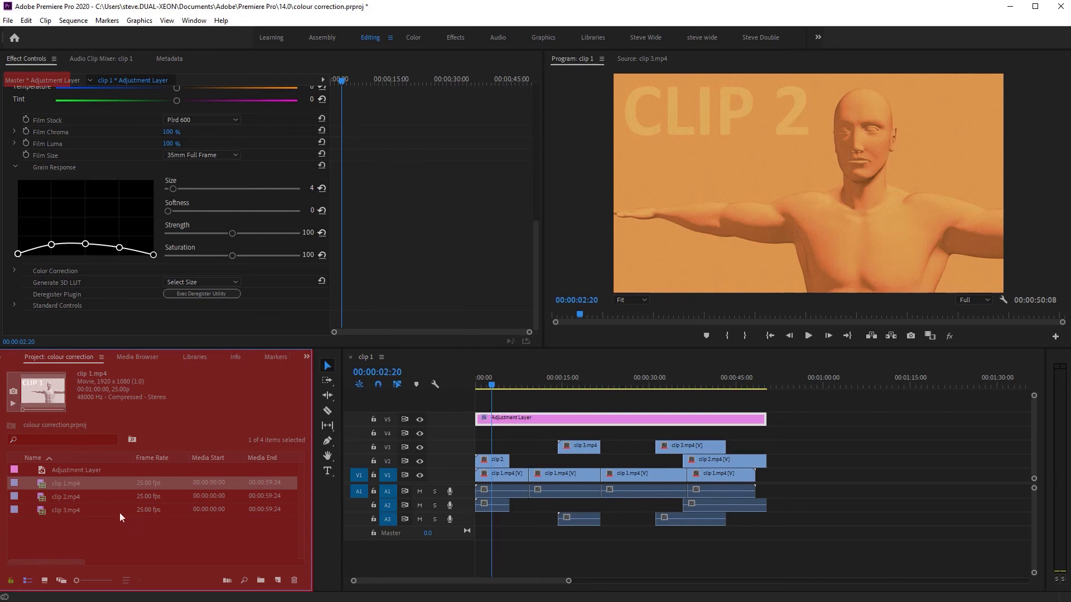
click(65, 511)
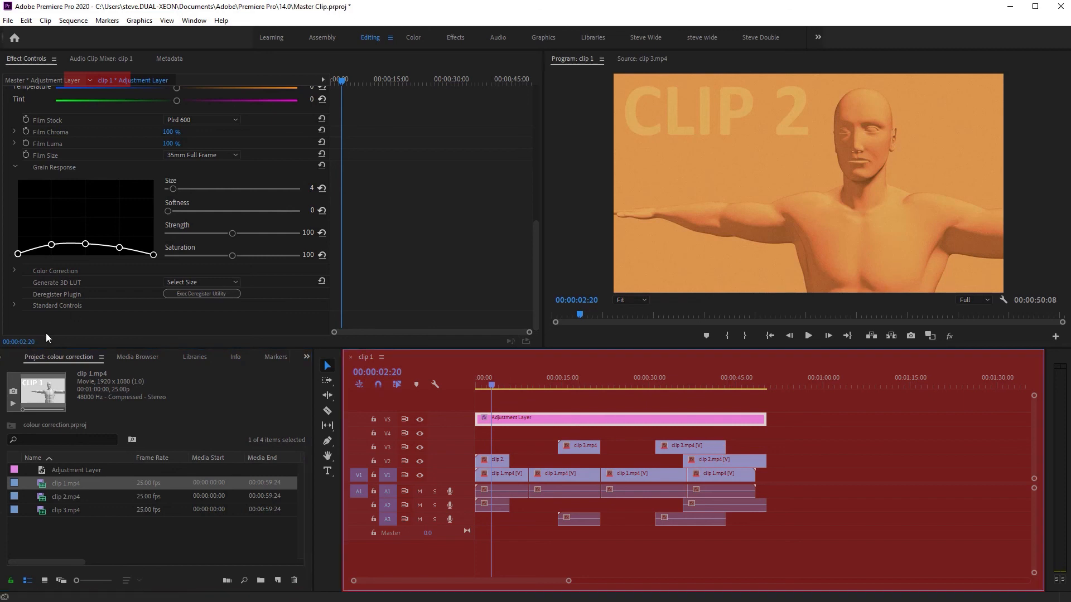
mouse_move(441, 370)
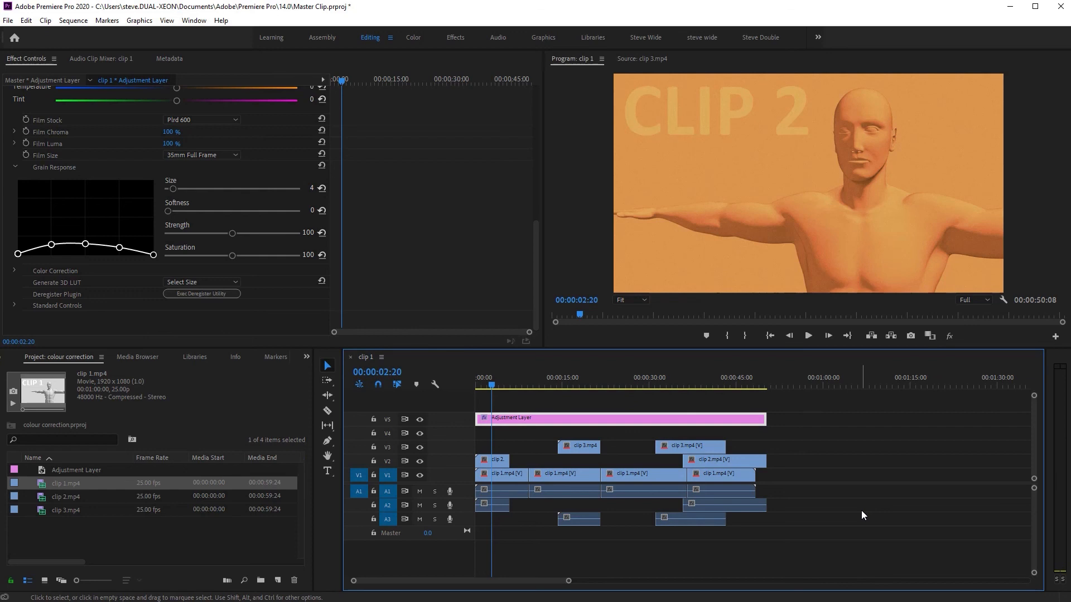
mouse_move(465, 484)
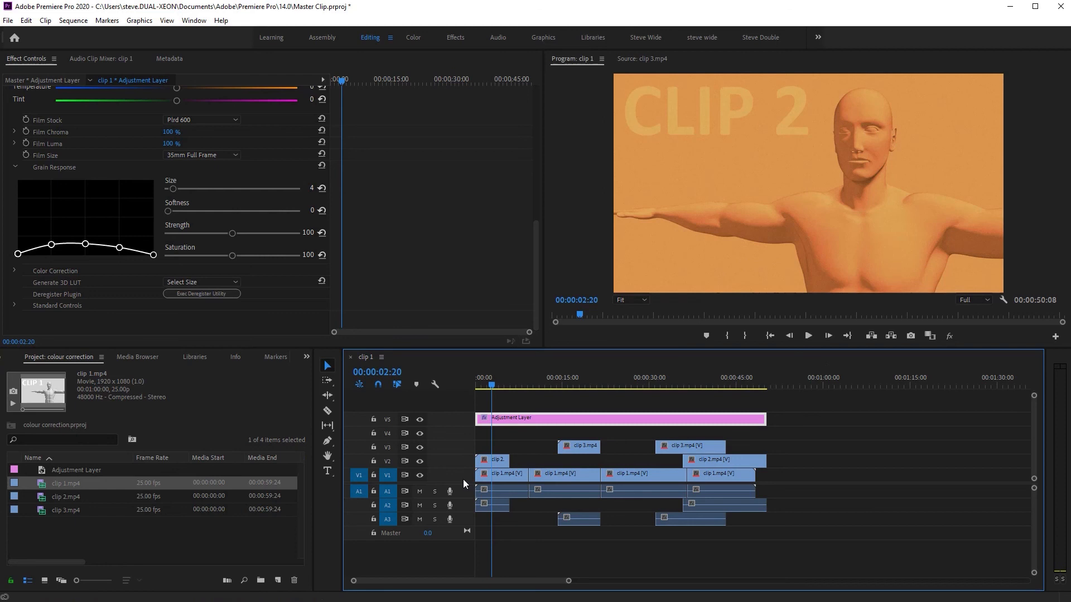